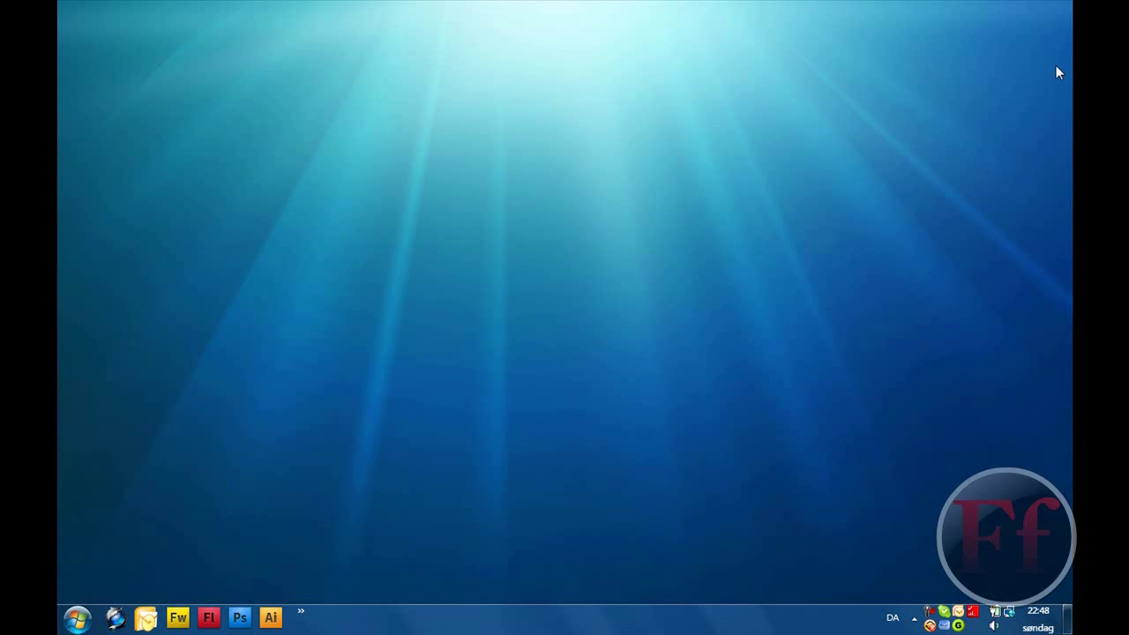
{"action": "mouse_move", "coordinate": [812, 148]}
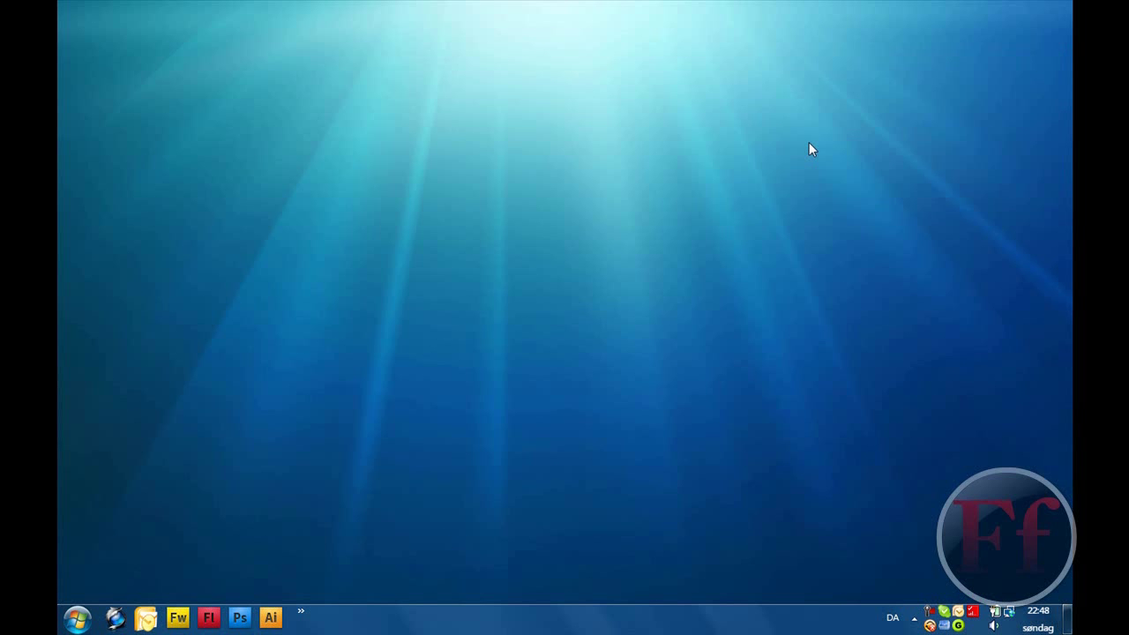
{"action": "mouse_move", "coordinate": [642, 330]}
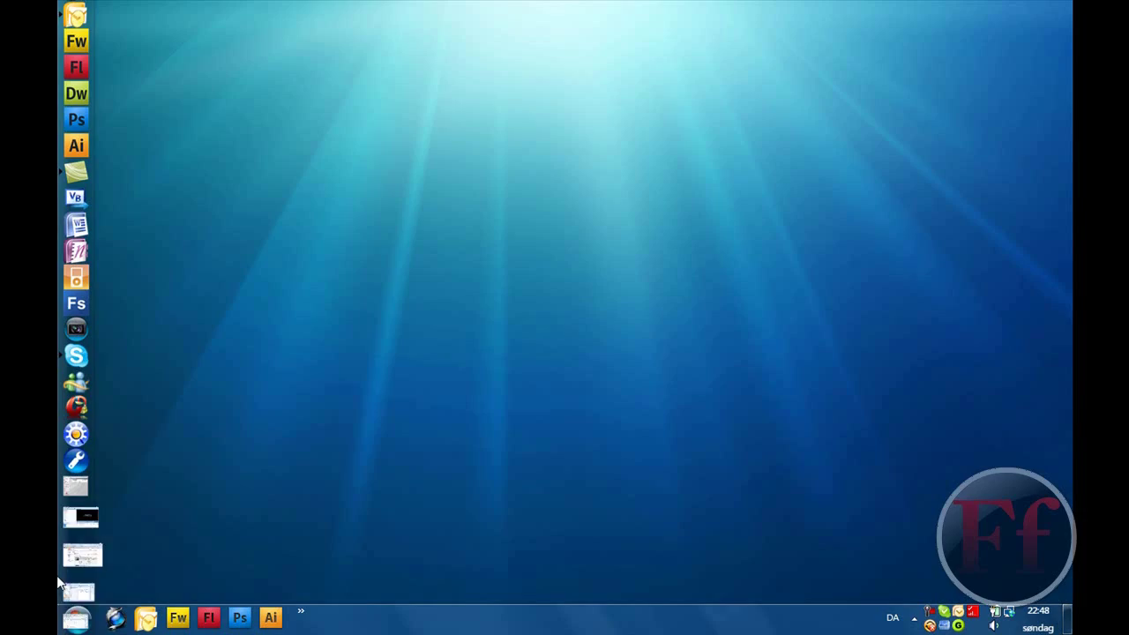
Open the WinMatrix Mac OS X Cursors post in Firefox and scroll to Mac_OS_X_Cursors.zip
{"action": "left_click", "coordinate": [75, 617]}
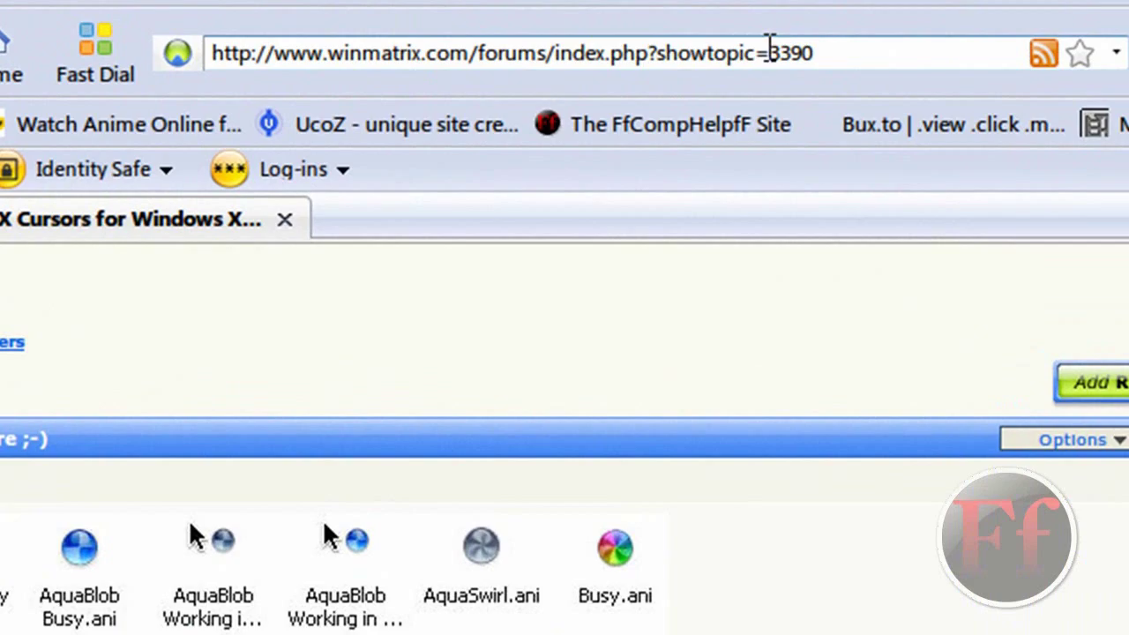
{"action": "scroll", "scroll_direction": "down", "scroll_amount": 3}
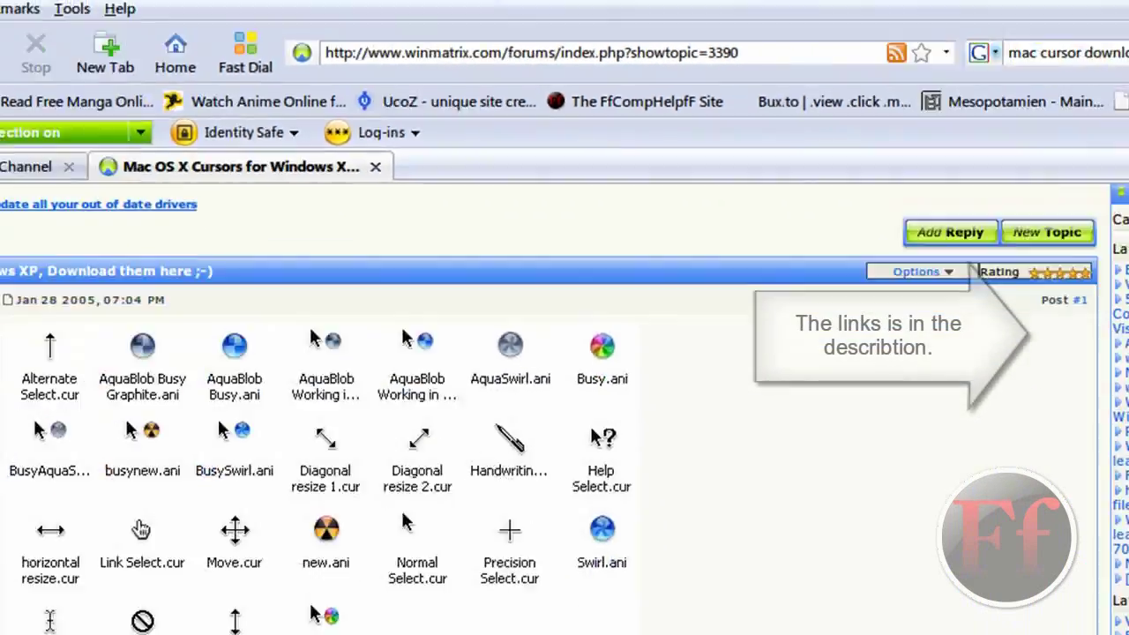
{"action": "scroll", "scroll_direction": "down", "scroll_amount": 3}
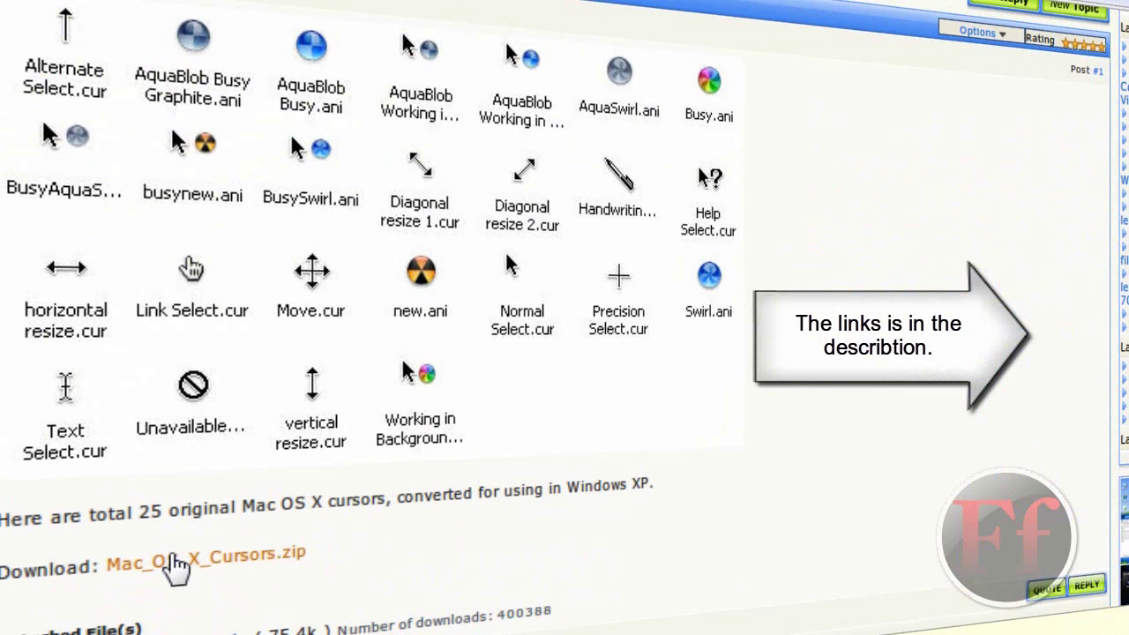
{"action": "mouse_move", "coordinate": [84, 49]}
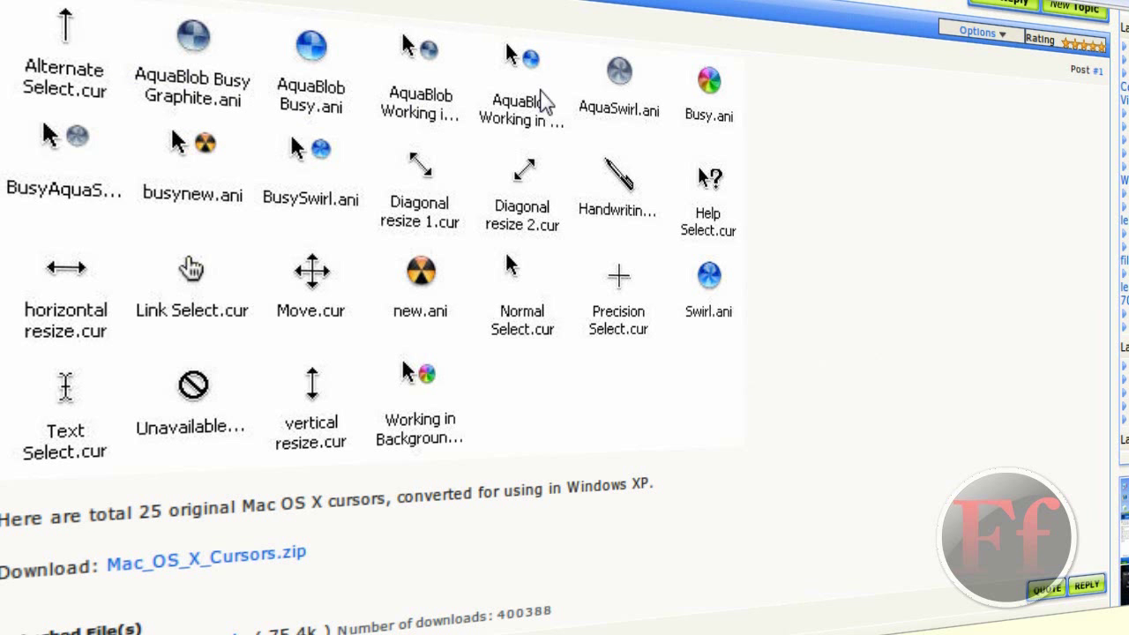
{"action": "mouse_move", "coordinate": [476, 255]}
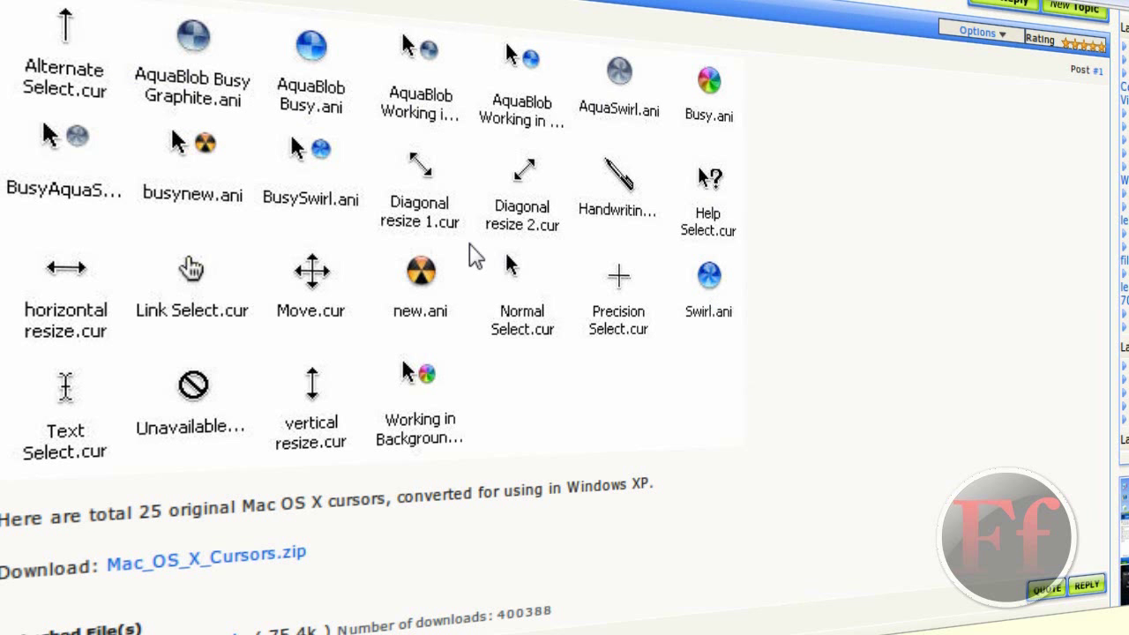
{"action": "mouse_move", "coordinate": [190, 238]}
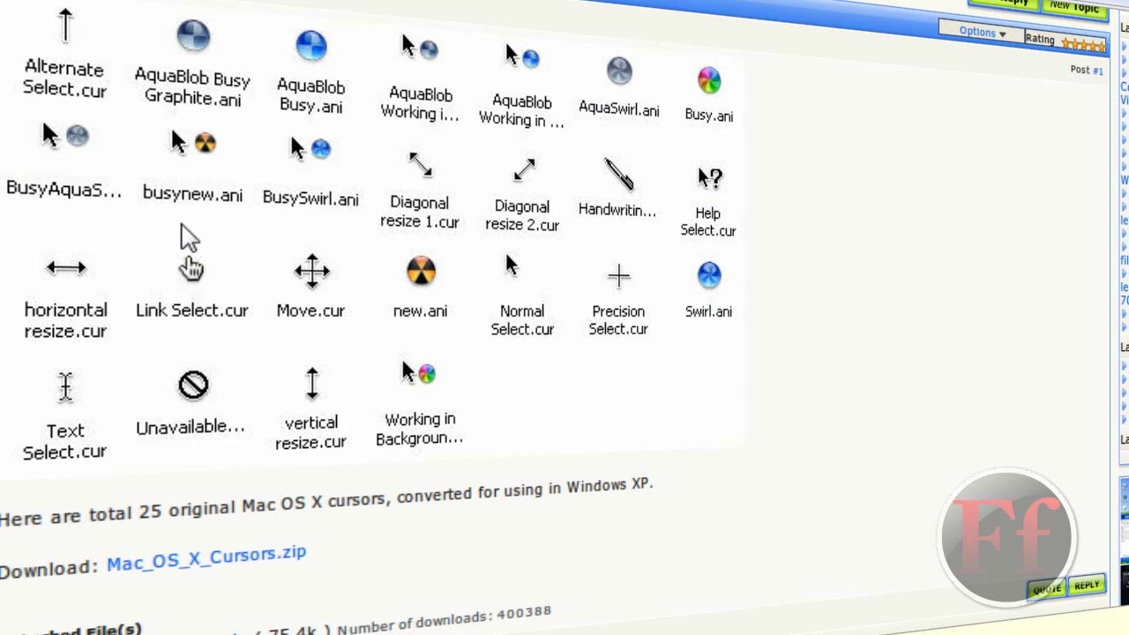
{"action": "scroll", "scroll_direction": "down", "scroll_amount": 3}
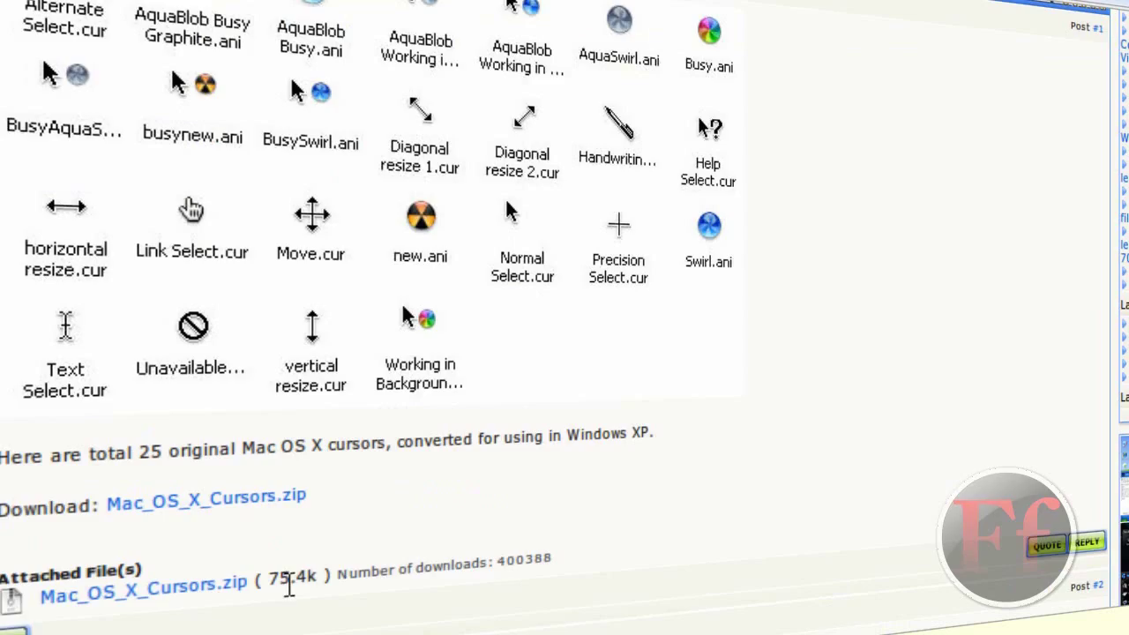
{"action": "scroll", "scroll_direction": "down", "scroll_amount": 3}
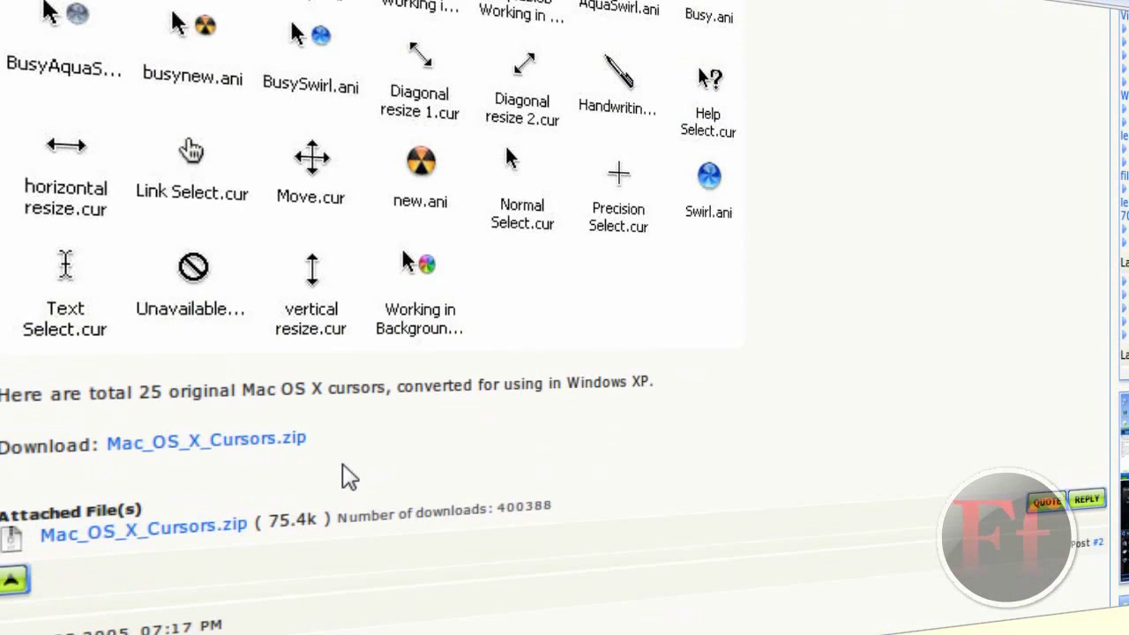
{"action": "scroll", "scroll_direction": "up", "scroll_amount": 3}
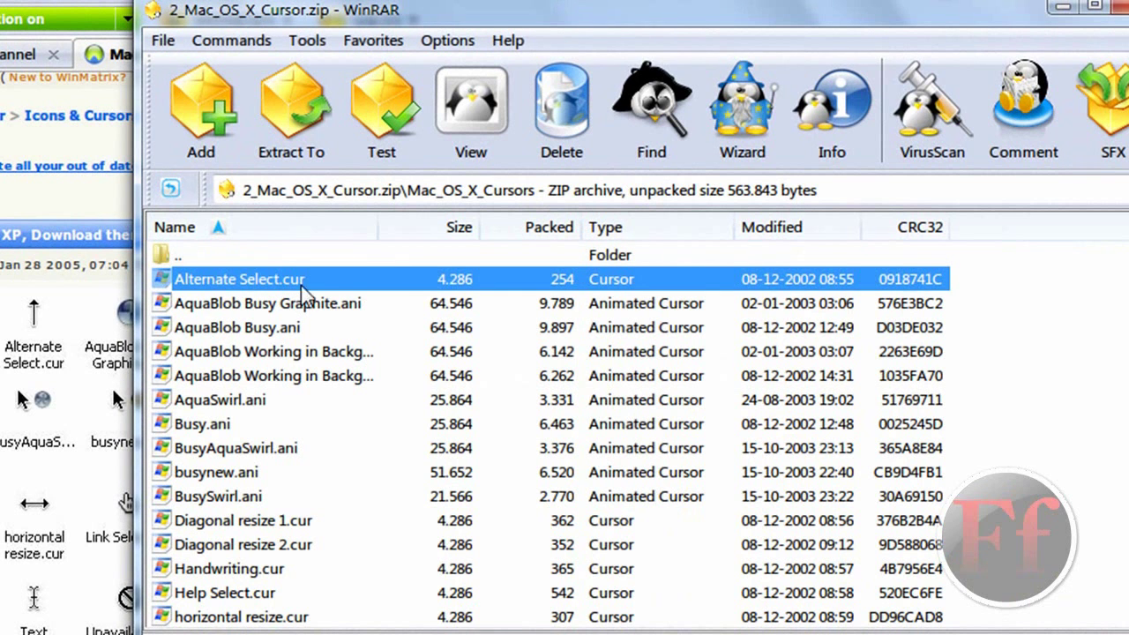
Select all cursor files in the WinRAR archive with Ctrl+A and open Extract To options
{"action": "scroll", "scroll_direction": "down", "scroll_amount": 3}
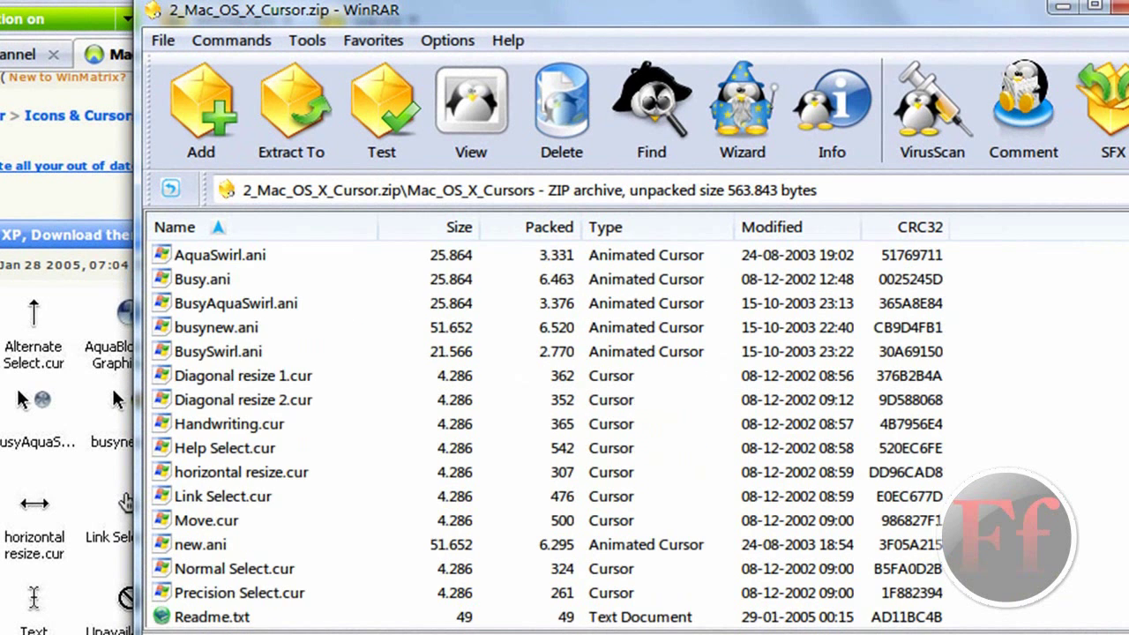
{"action": "scroll", "scroll_direction": "down", "scroll_amount": 3}
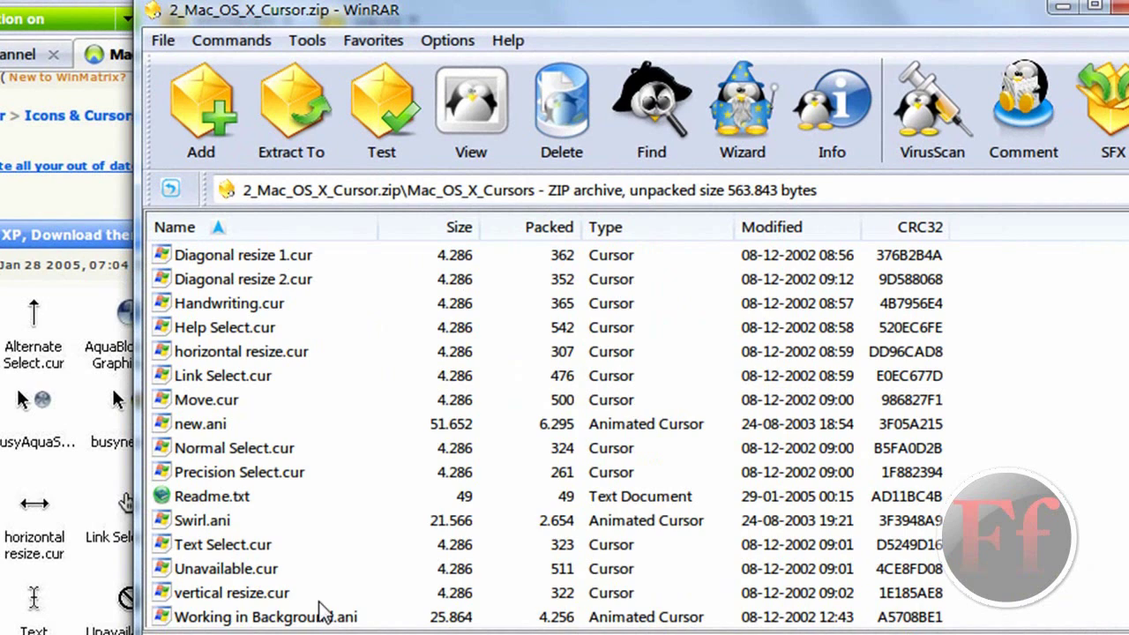
{"action": "key", "text": "ctrl+a"}
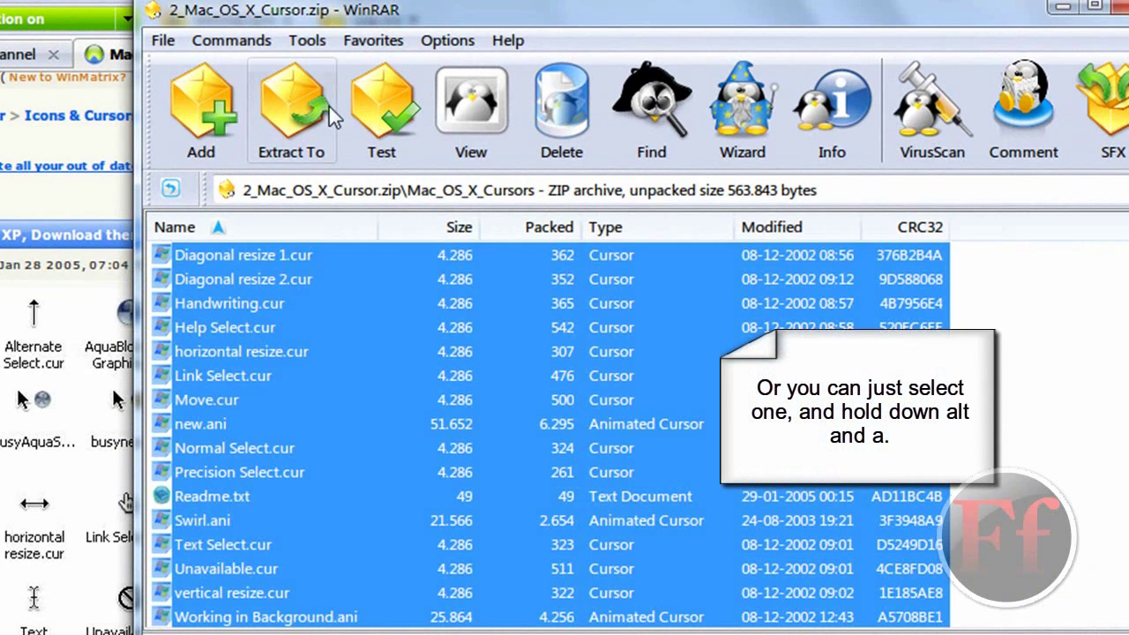
{"action": "left_click", "coordinate": [292, 106]}
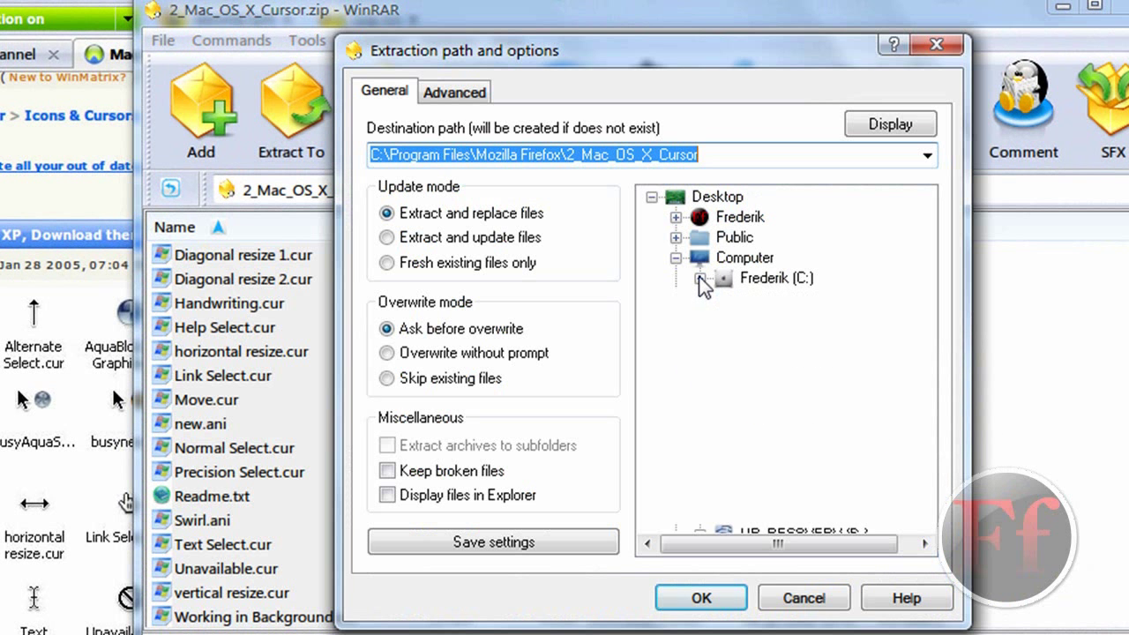
Navigate the folder tree to C:\Windows\Cursors and extract the cursor files there
{"action": "left_click", "coordinate": [700, 282]}
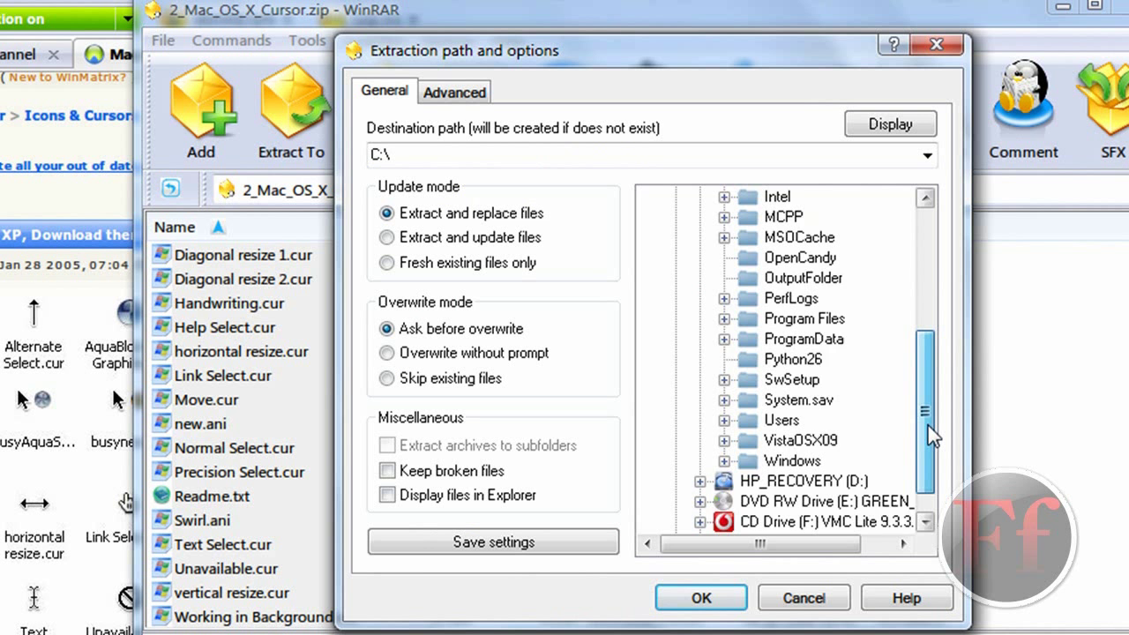
{"action": "scroll", "scroll_direction": "down", "scroll_amount": 3}
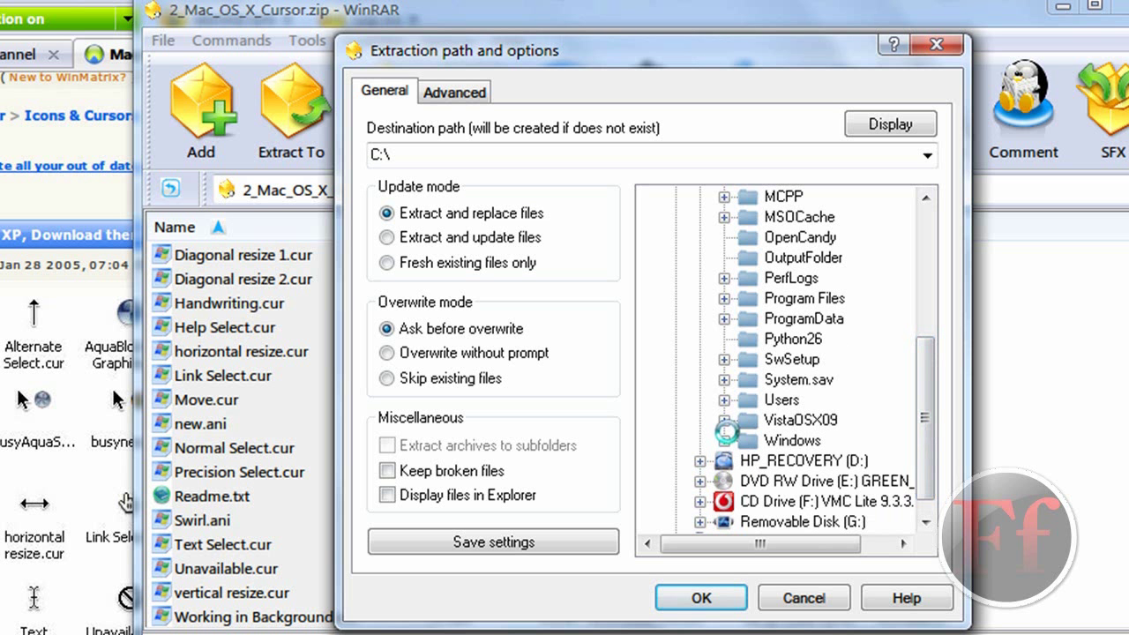
{"action": "mouse_move", "coordinate": [776, 453]}
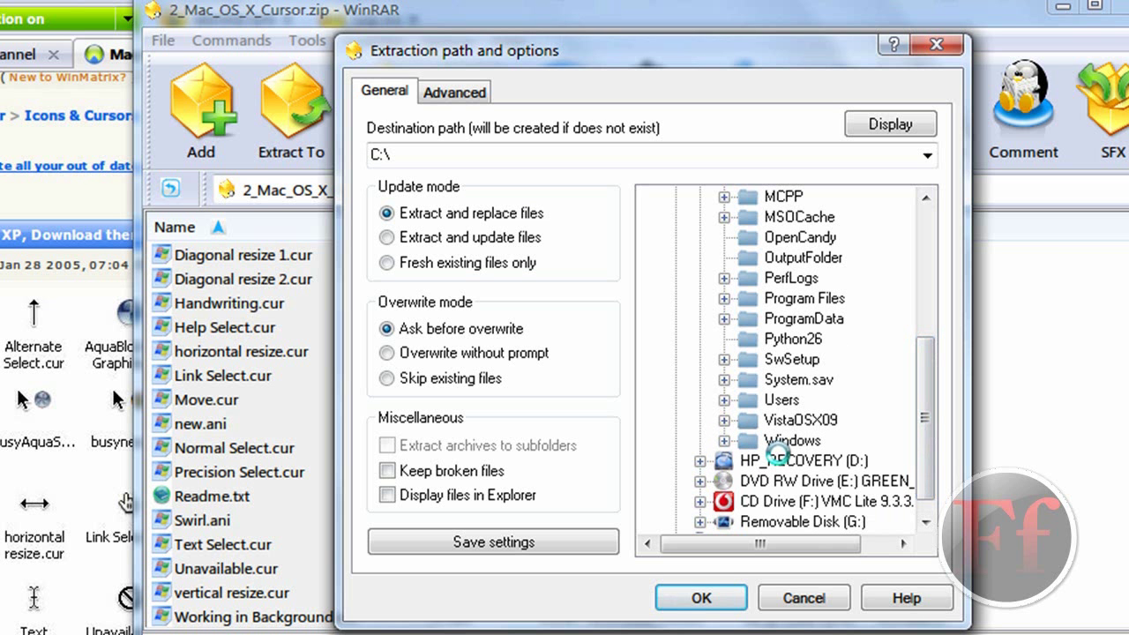
{"action": "left_click", "coordinate": [724, 440]}
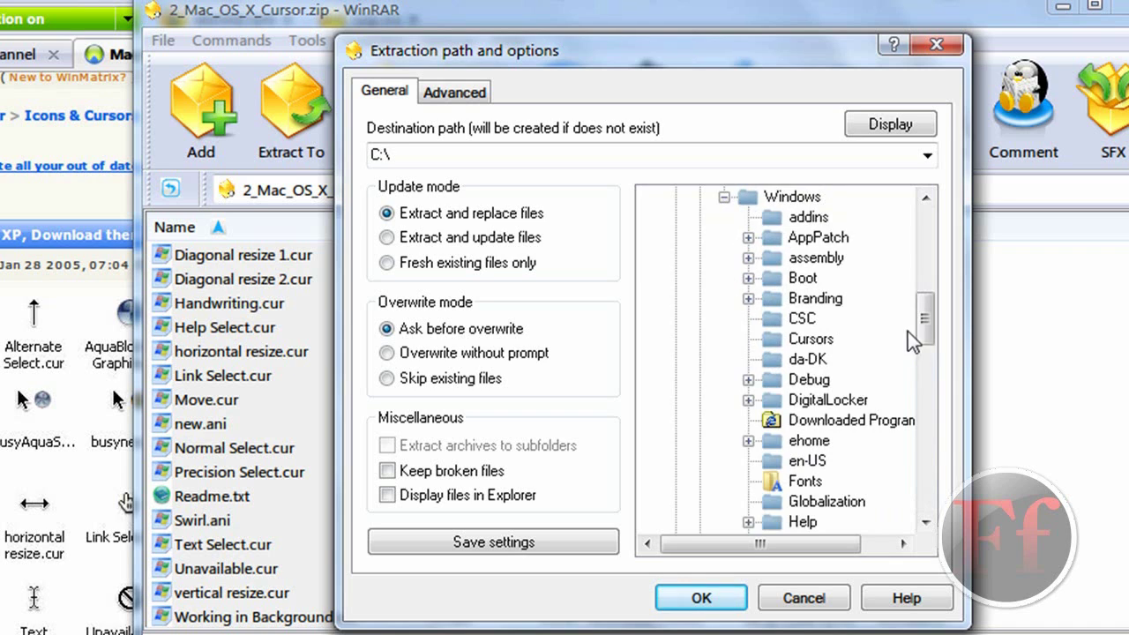
{"action": "left_click", "coordinate": [810, 338]}
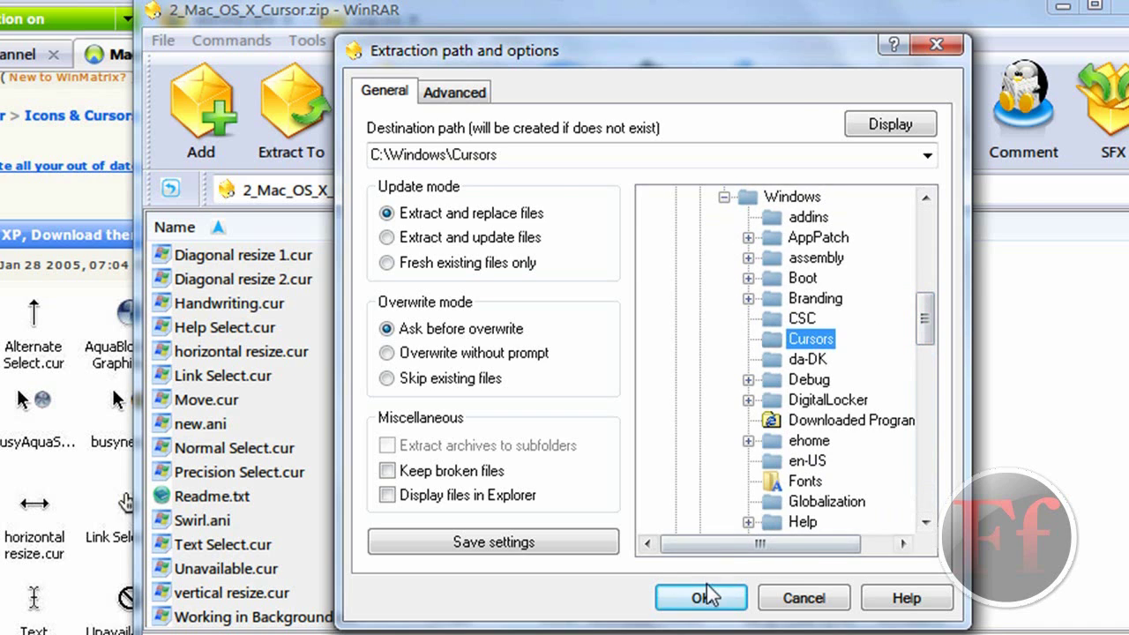
{"action": "left_click", "coordinate": [702, 598]}
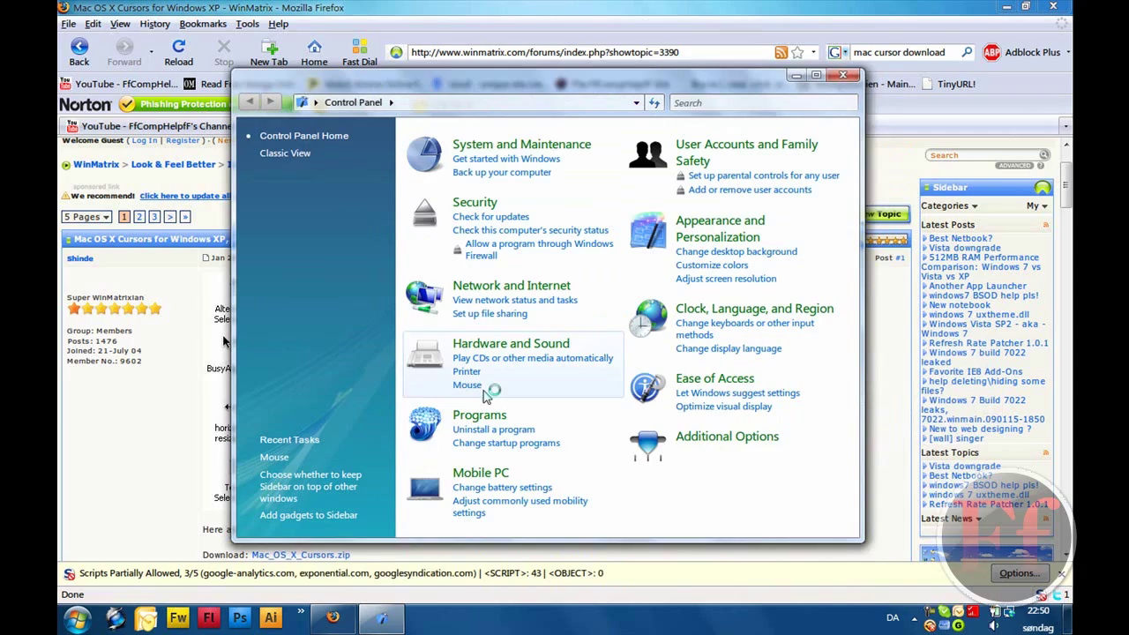
Open Mouse Properties' Pointers tab and set the pointer scheme to (None)
{"action": "left_click", "coordinate": [467, 385]}
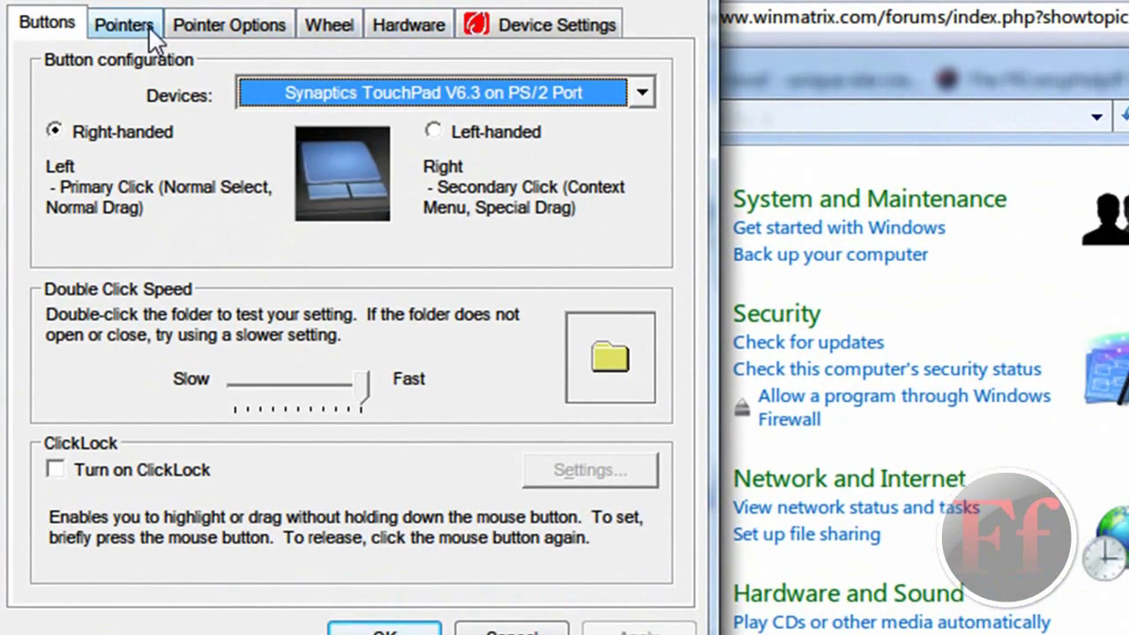
{"action": "left_click", "coordinate": [123, 24]}
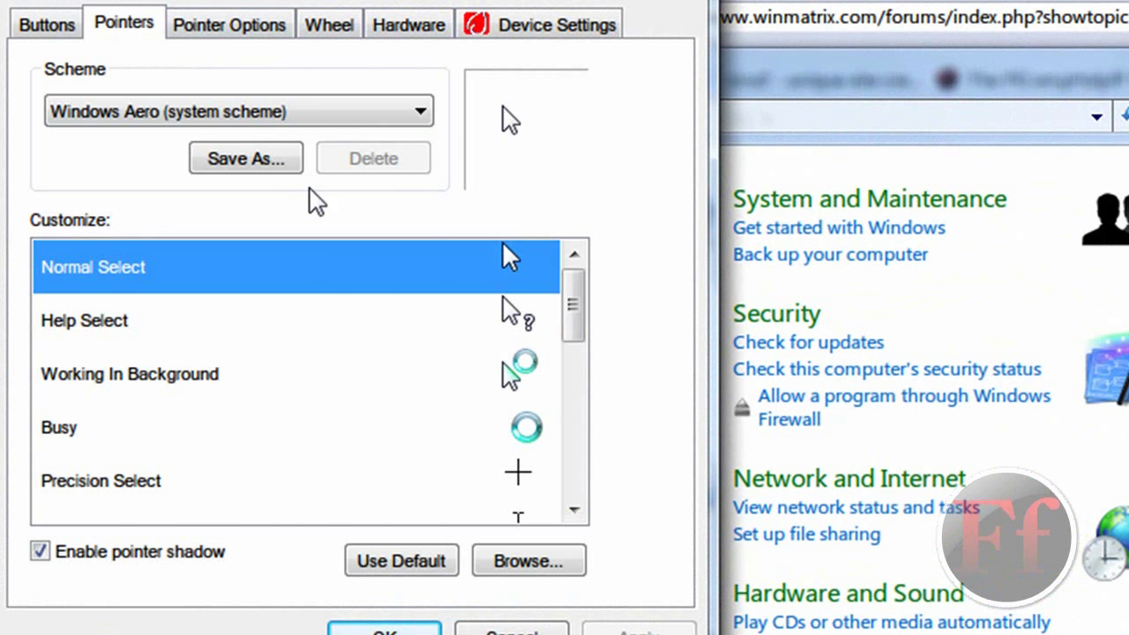
{"action": "left_click", "coordinate": [420, 111]}
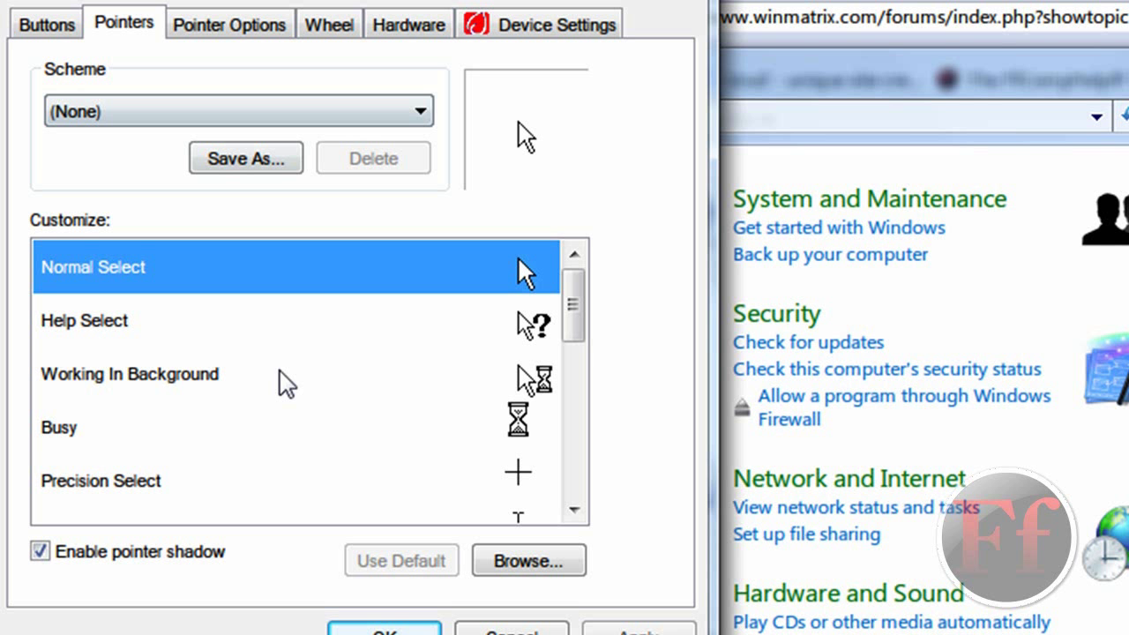
{"action": "mouse_move", "coordinate": [319, 267]}
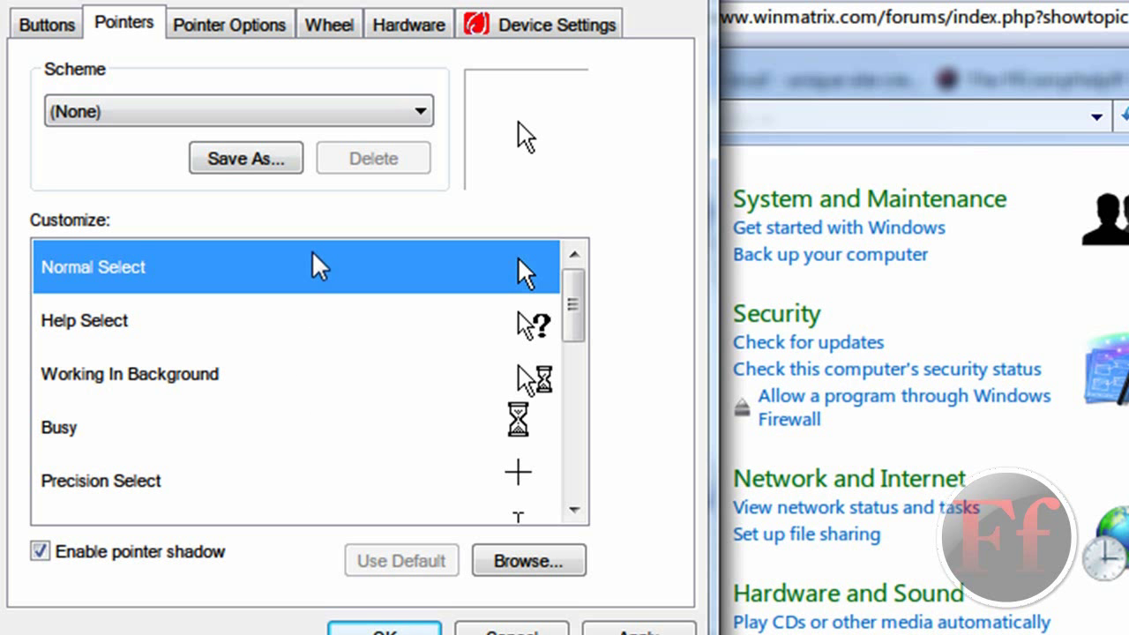
{"action": "left_click", "coordinate": [528, 560]}
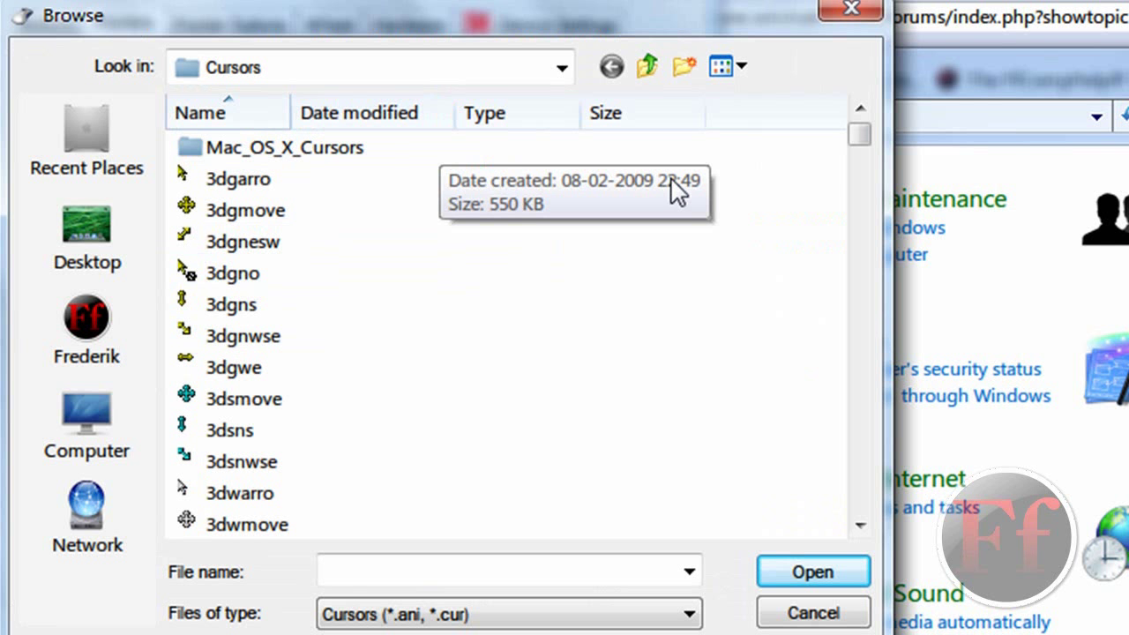
Load the Normal Select cursor from the Mac_OS_X_Cursors folder for Normal Select
{"action": "left_click", "coordinate": [284, 147]}
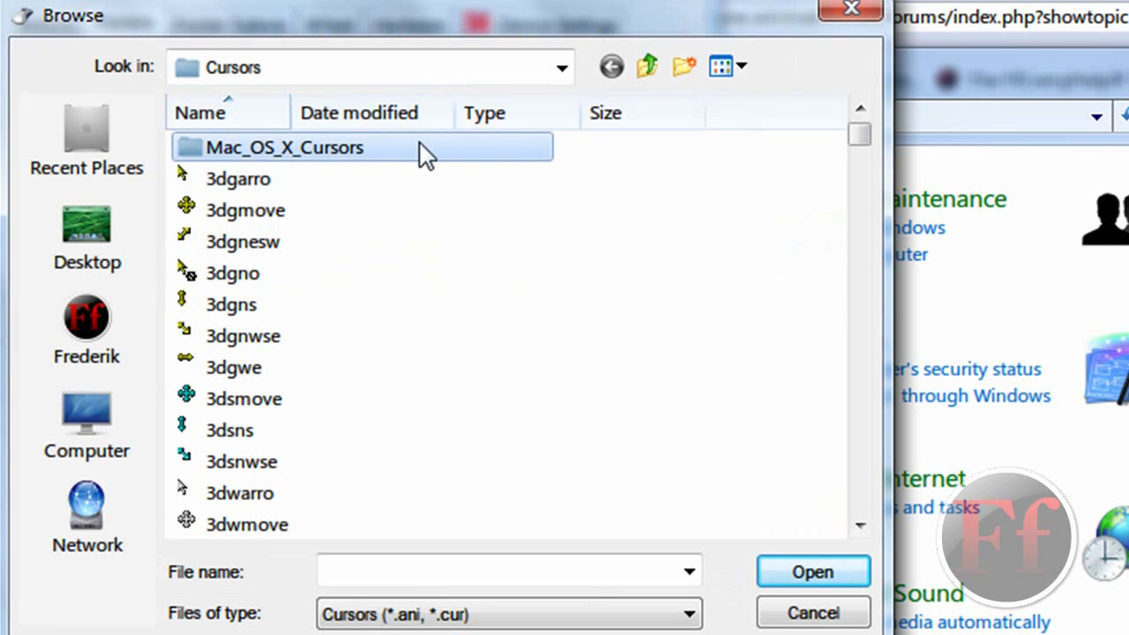
{"action": "left_click", "coordinate": [242, 241]}
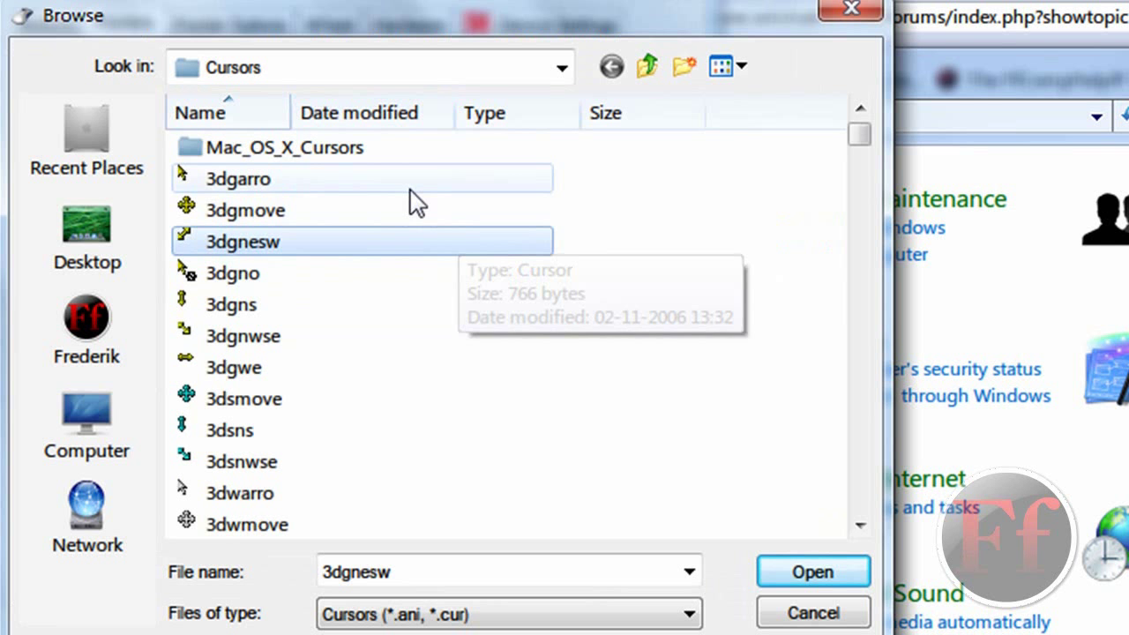
{"action": "double_click", "coordinate": [284, 147]}
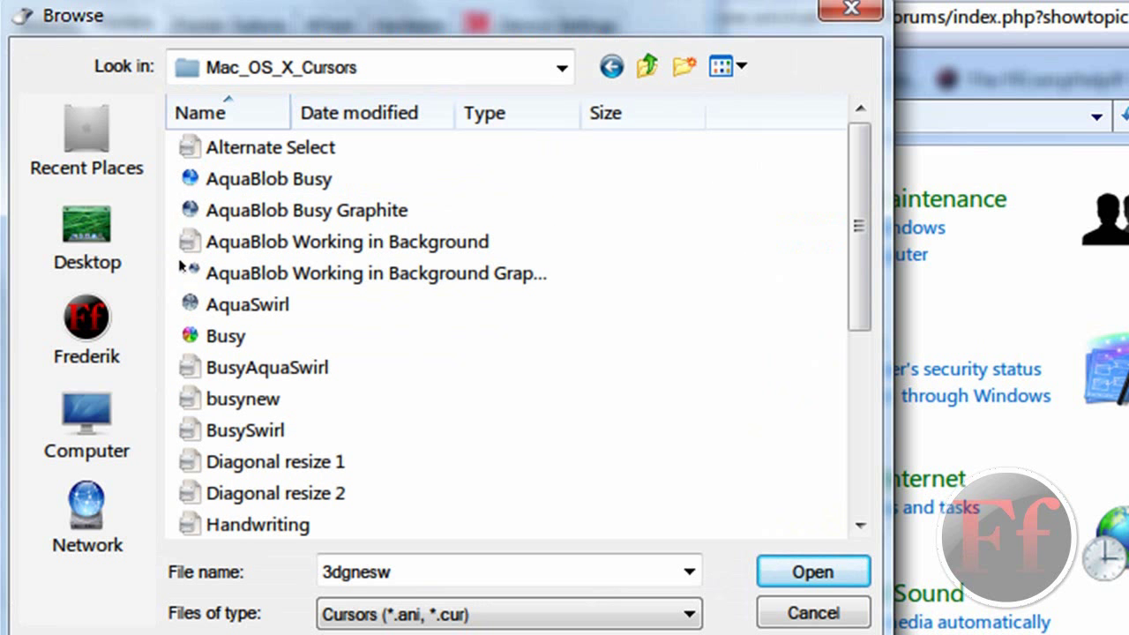
{"action": "mouse_move", "coordinate": [353, 209]}
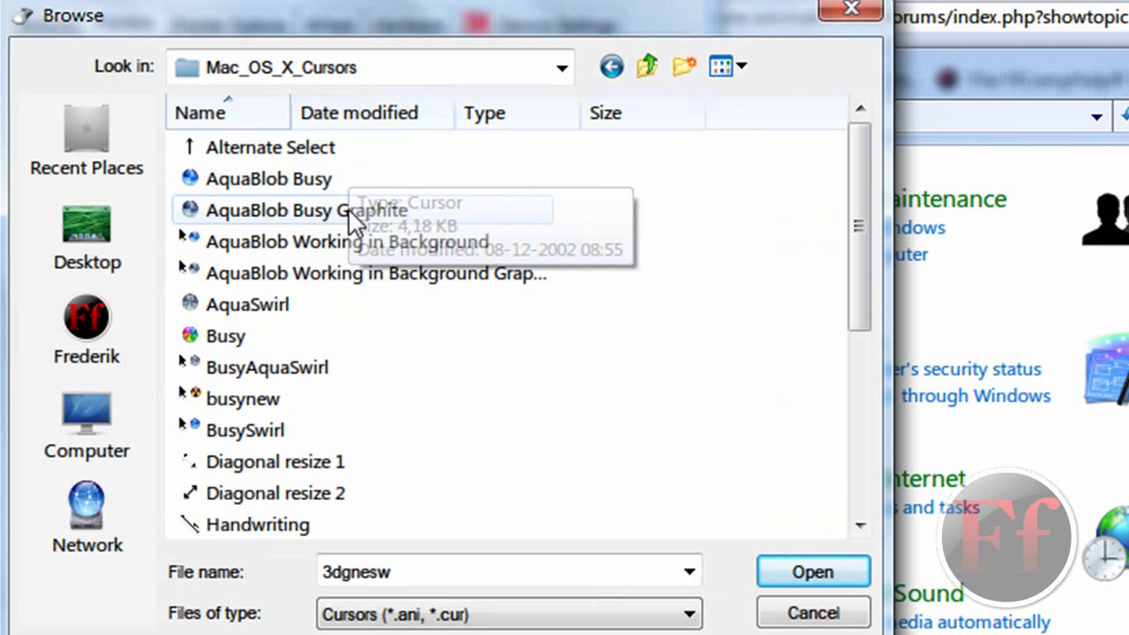
{"action": "mouse_move", "coordinate": [882, 243]}
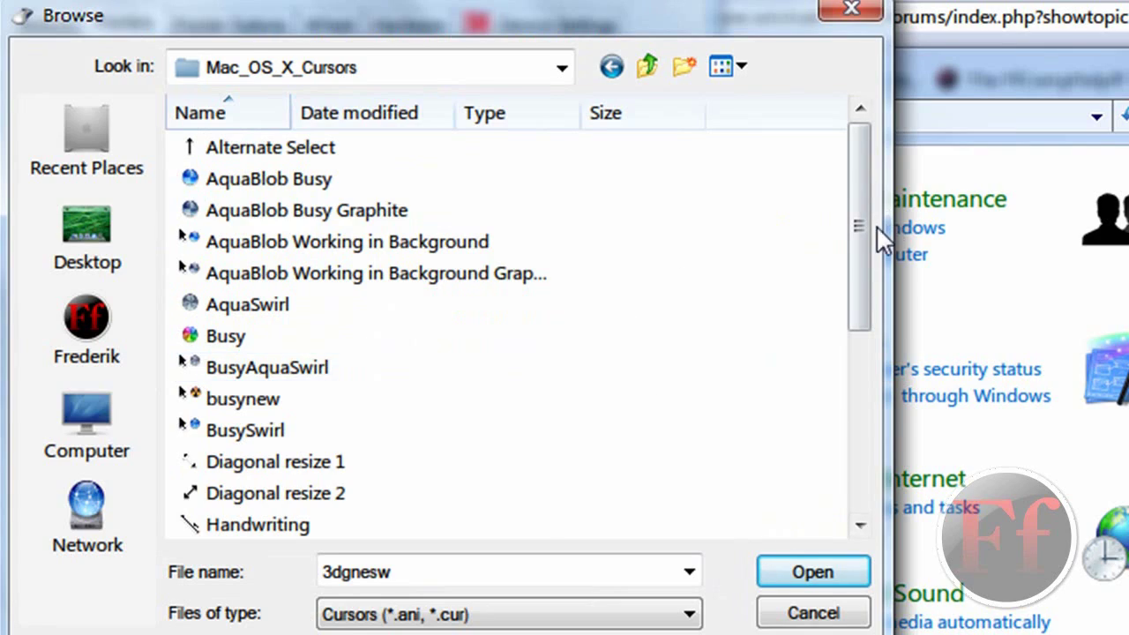
{"action": "scroll", "scroll_direction": "down", "scroll_amount": 3}
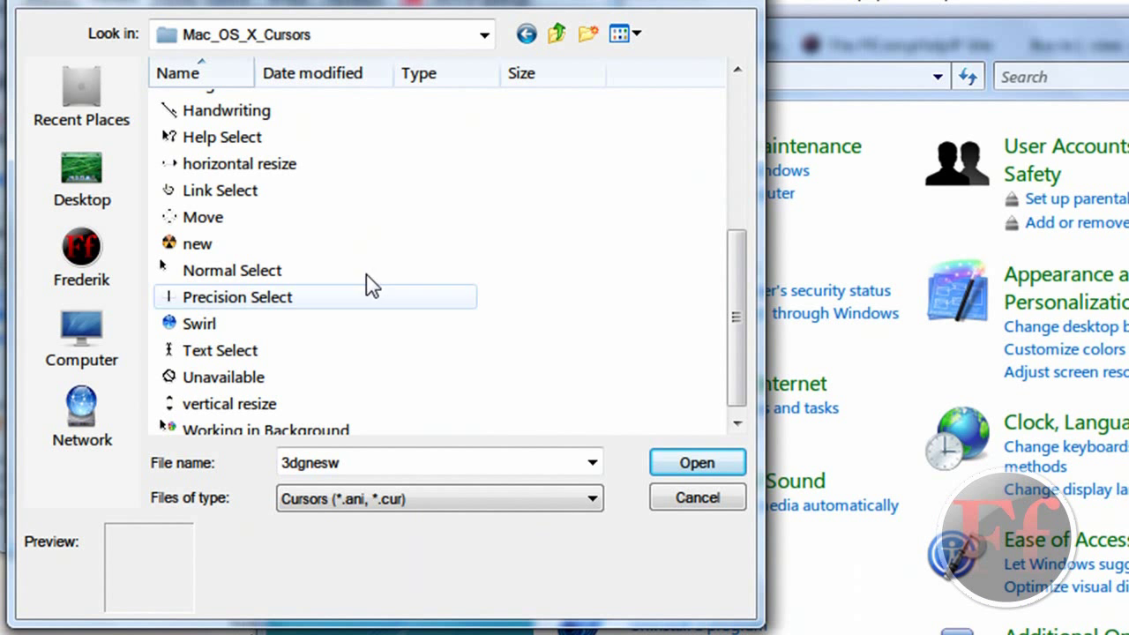
{"action": "left_click", "coordinate": [232, 270]}
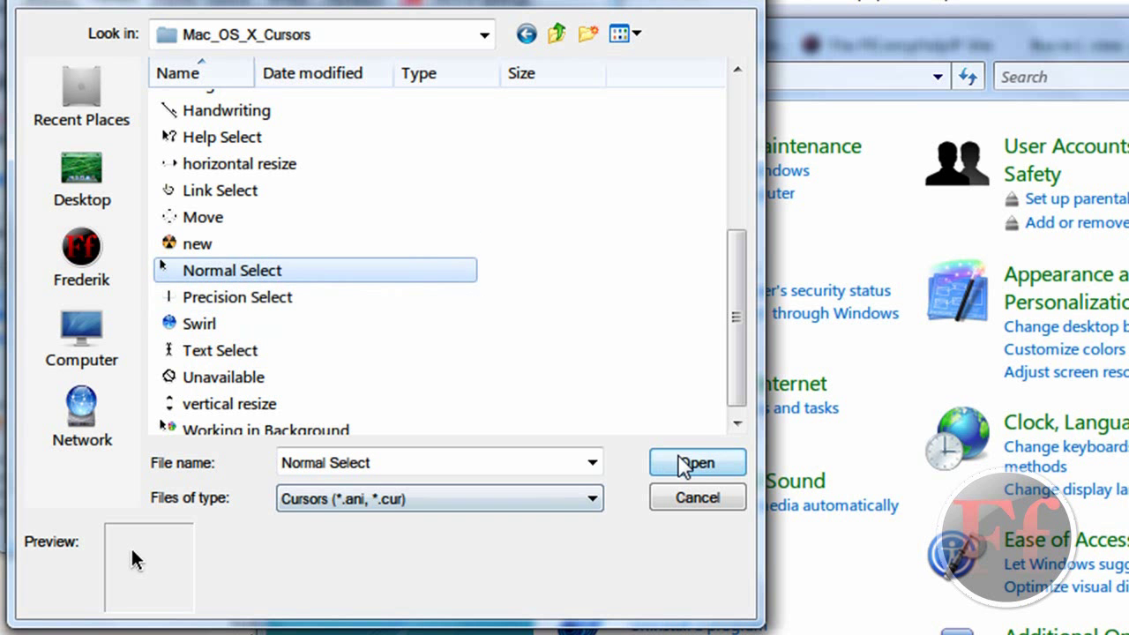
{"action": "left_click", "coordinate": [697, 462]}
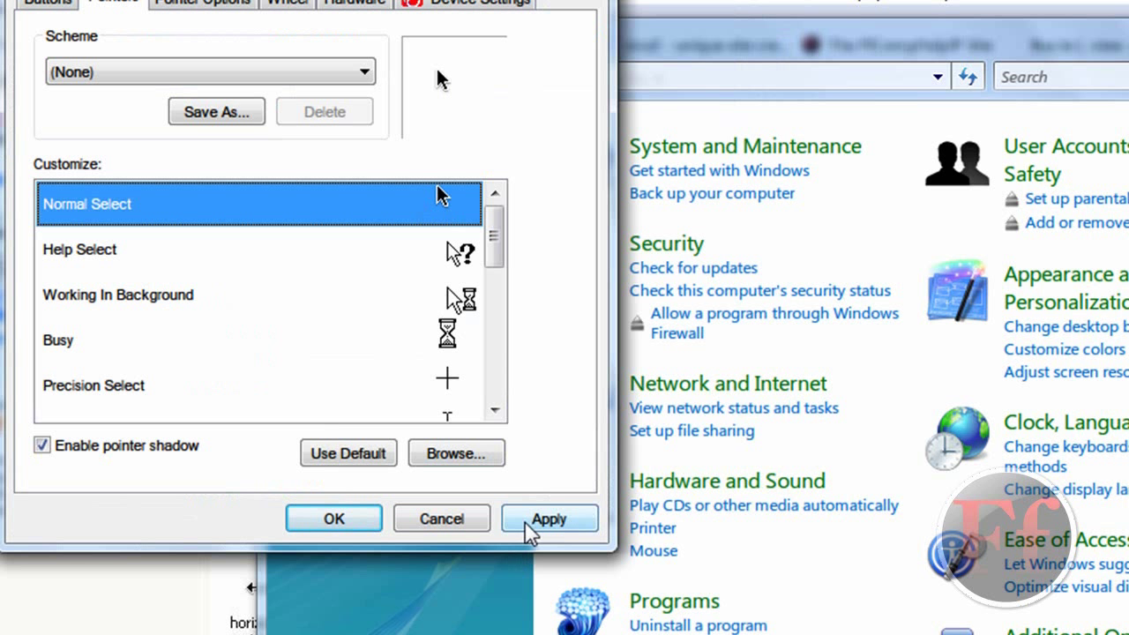
Apply the Normal Select cursor change and select the Help Select role
{"action": "left_click", "coordinate": [548, 519]}
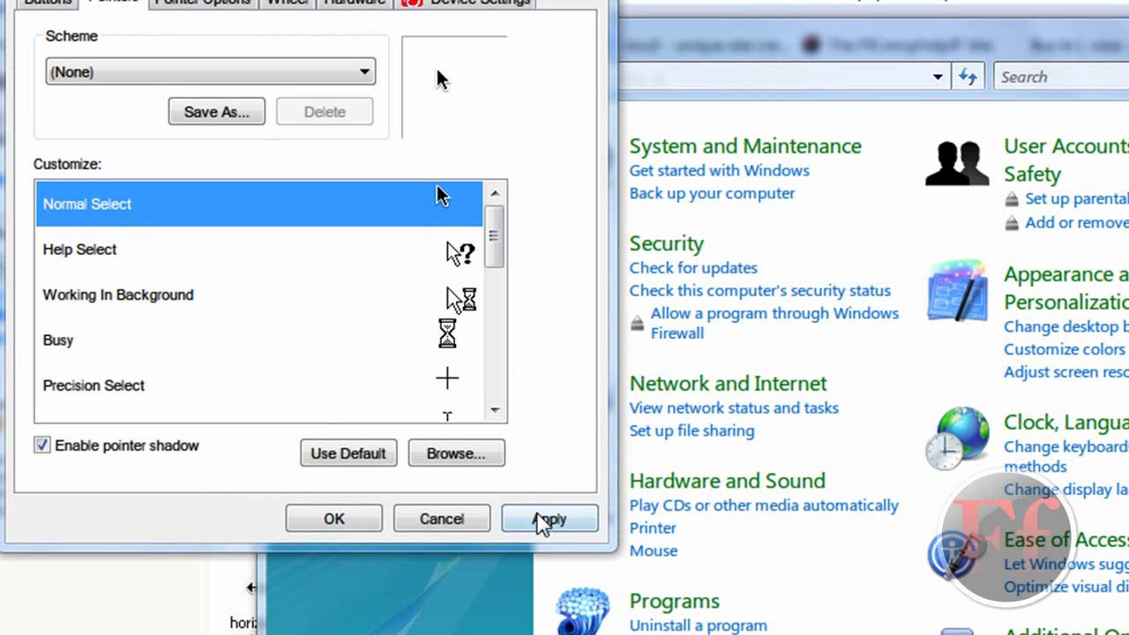
{"action": "left_click", "coordinate": [548, 518]}
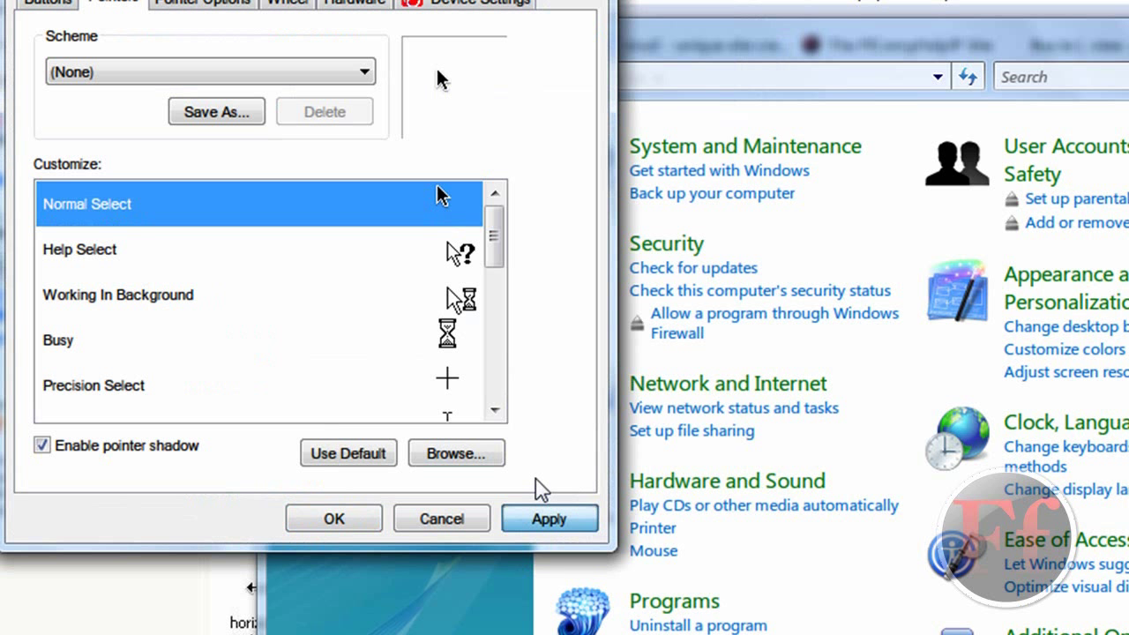
{"action": "mouse_move", "coordinate": [531, 485]}
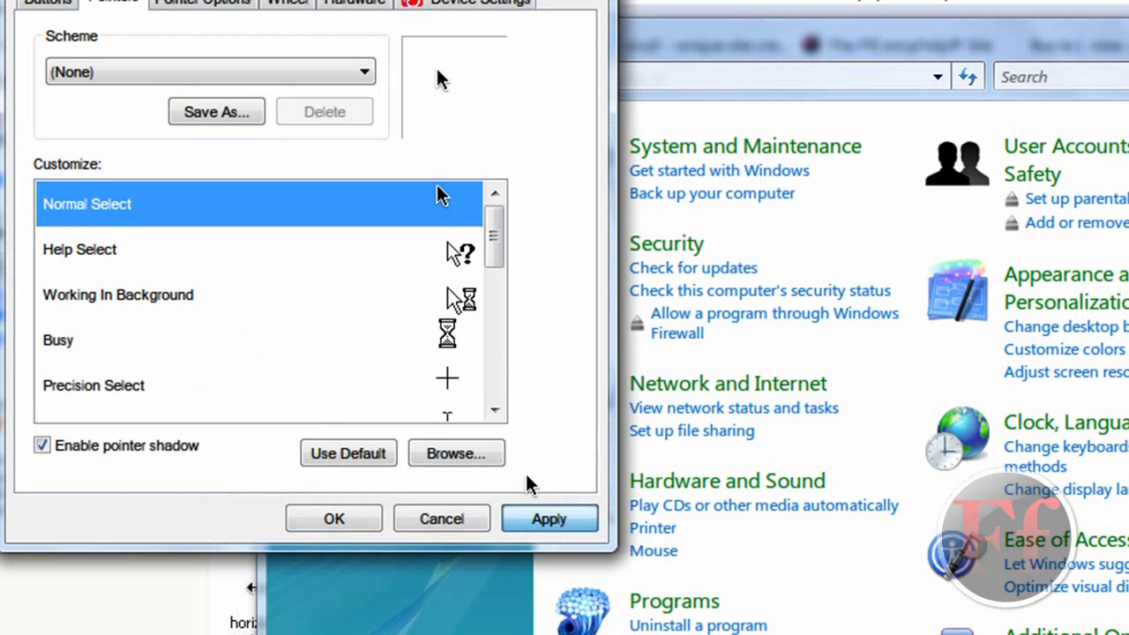
{"action": "left_click", "coordinate": [549, 518]}
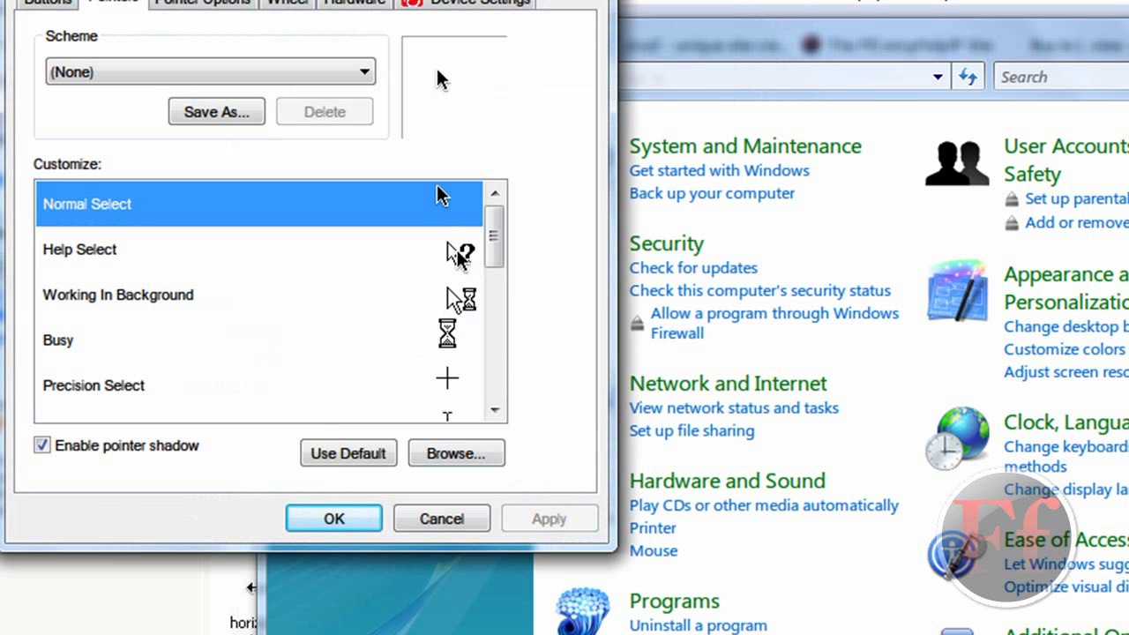
{"action": "left_click", "coordinate": [177, 250]}
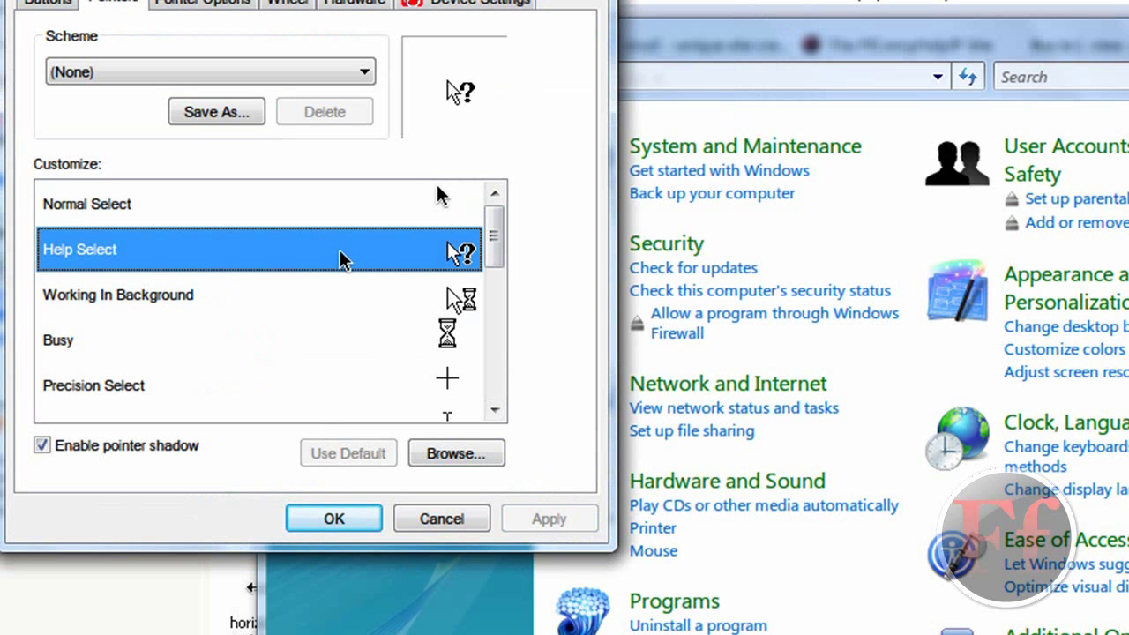
Browse Mac_OS_X_Cursors and set BusySwirl as the Working In Background cursor
{"action": "left_click", "coordinate": [456, 453]}
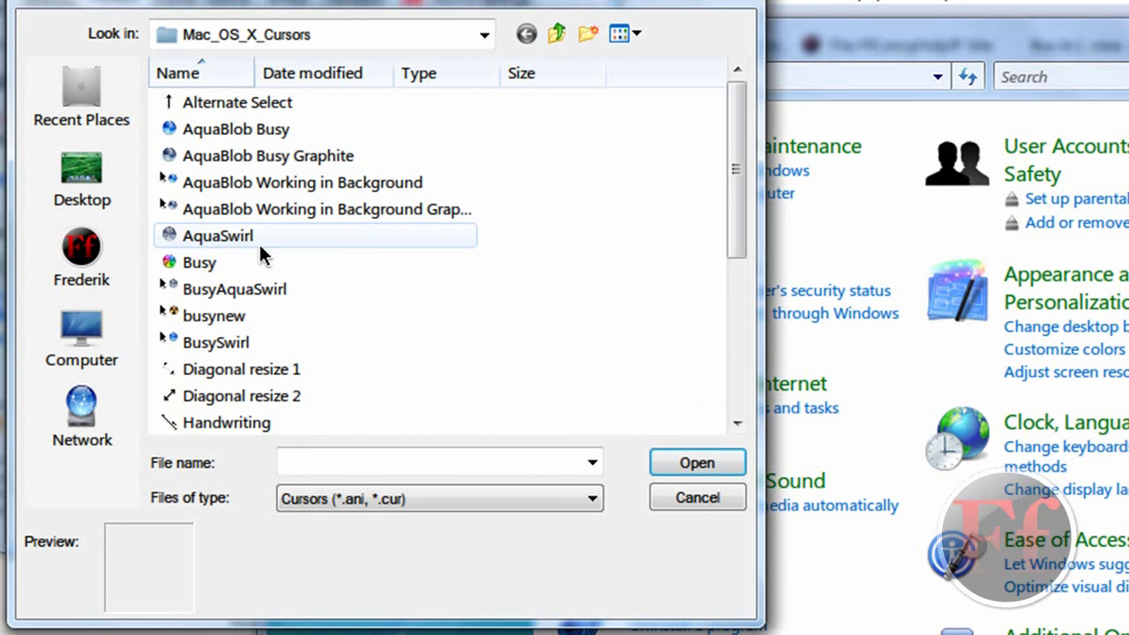
{"action": "scroll", "scroll_direction": "down", "scroll_amount": 3}
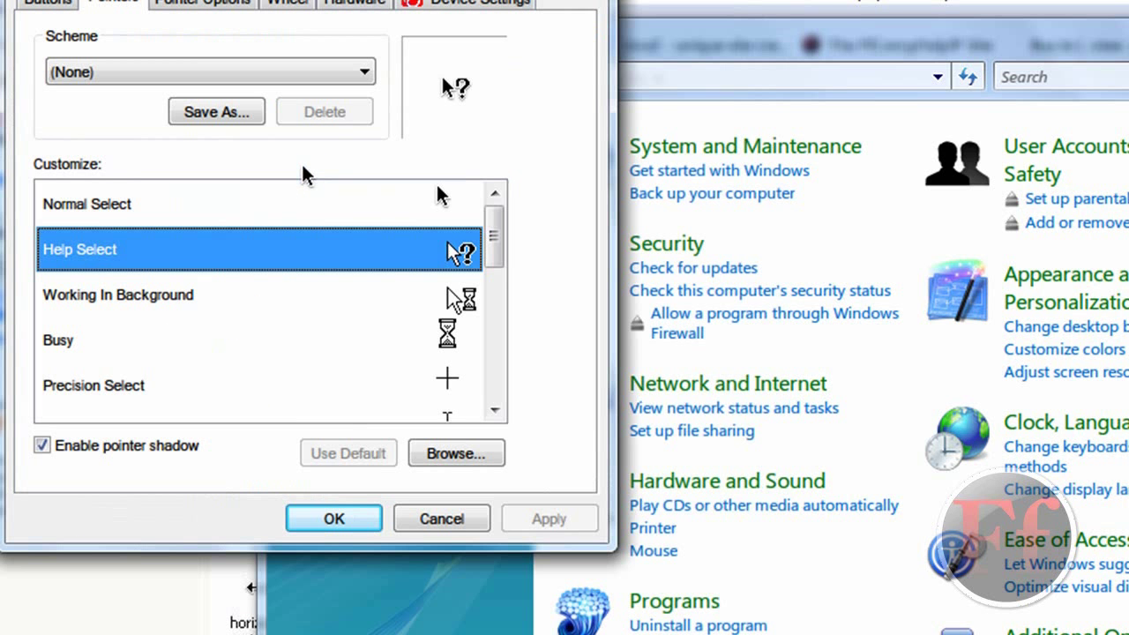
{"action": "left_click", "coordinate": [176, 294]}
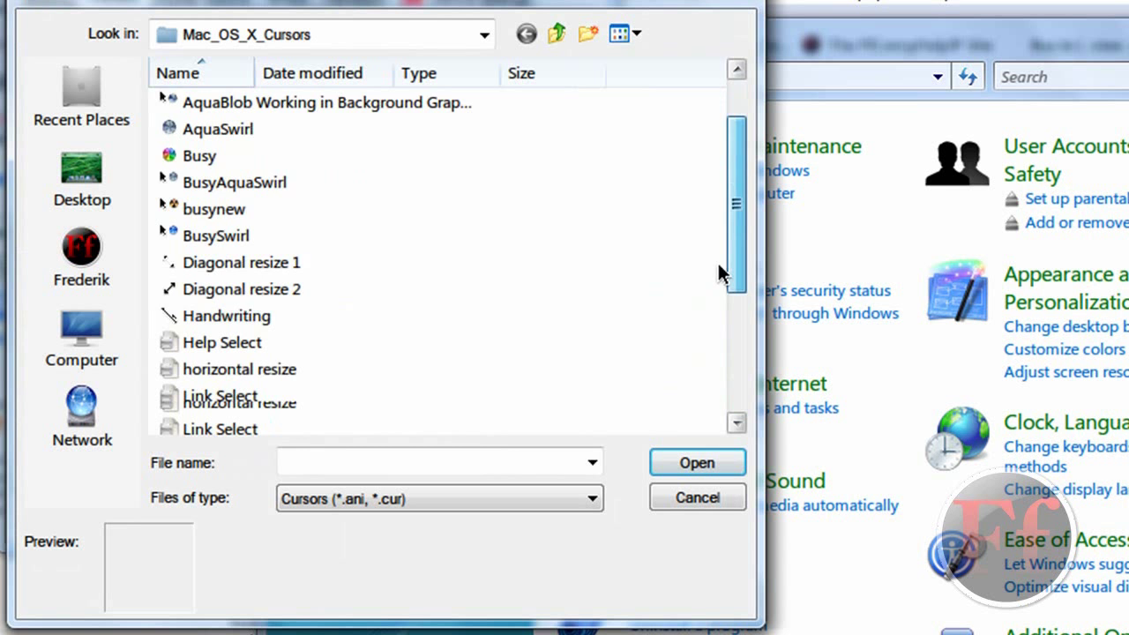
{"action": "scroll", "scroll_direction": "down", "scroll_amount": 3}
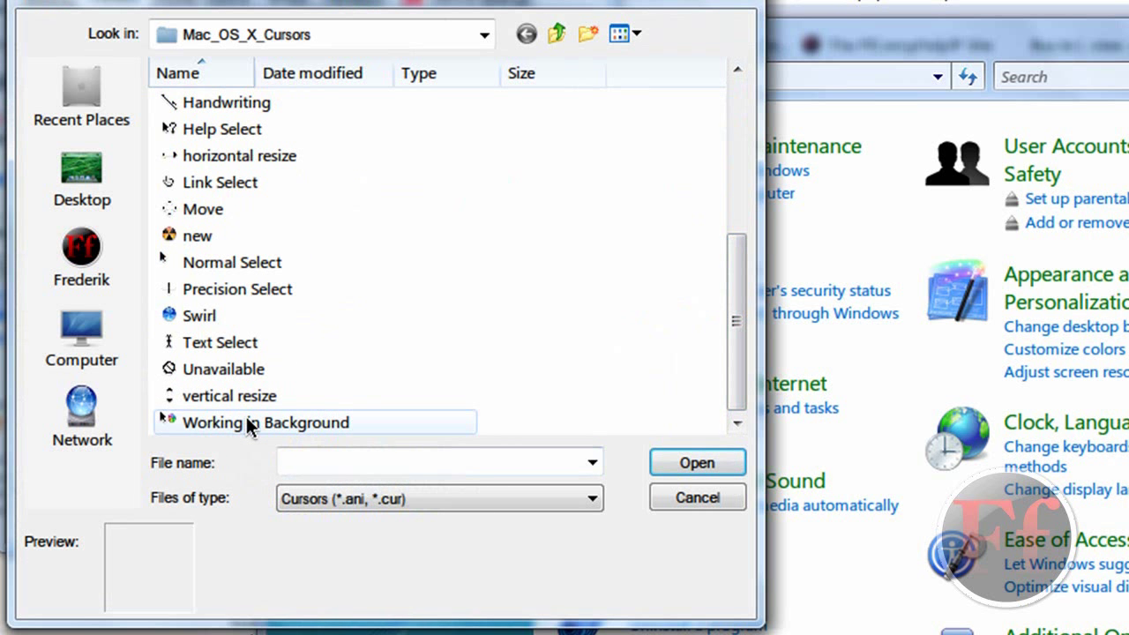
{"action": "left_click", "coordinate": [265, 422]}
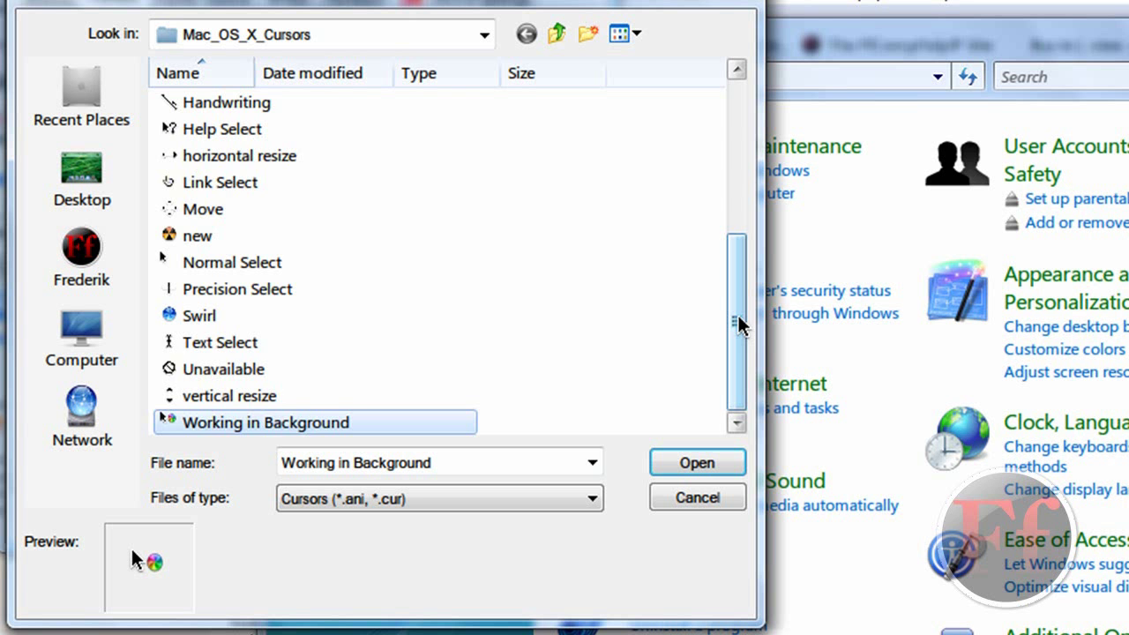
{"action": "scroll", "scroll_direction": "up", "scroll_amount": 3}
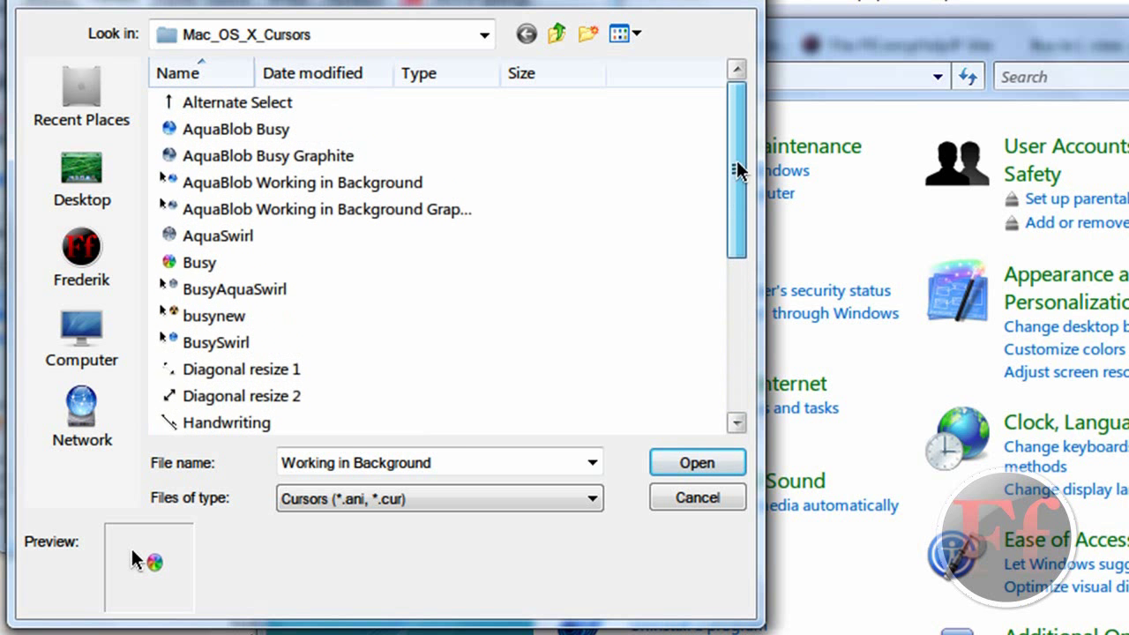
{"action": "left_click", "coordinate": [216, 342]}
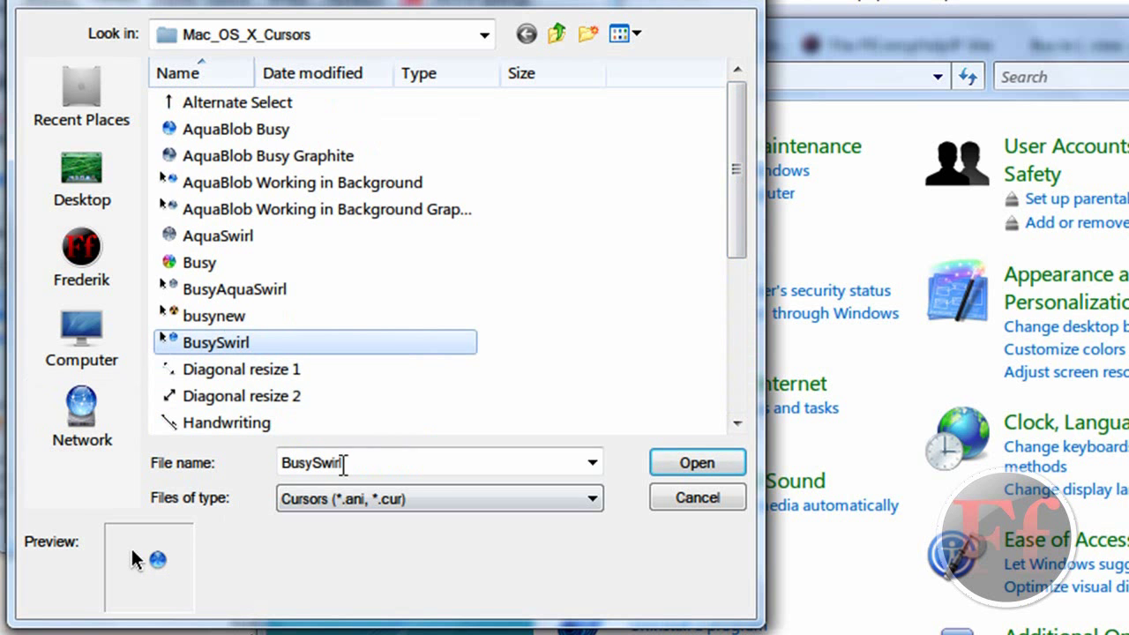
{"action": "left_click", "coordinate": [695, 463]}
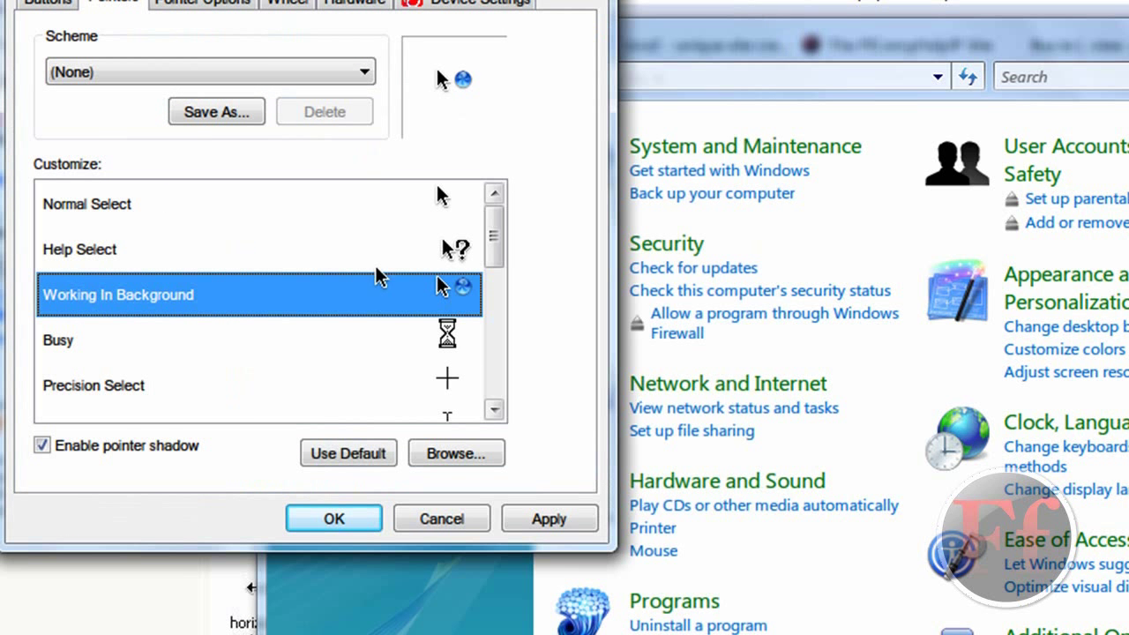
Assign the Swirl cursor to the Busy pointer role
{"action": "left_click", "coordinate": [455, 454]}
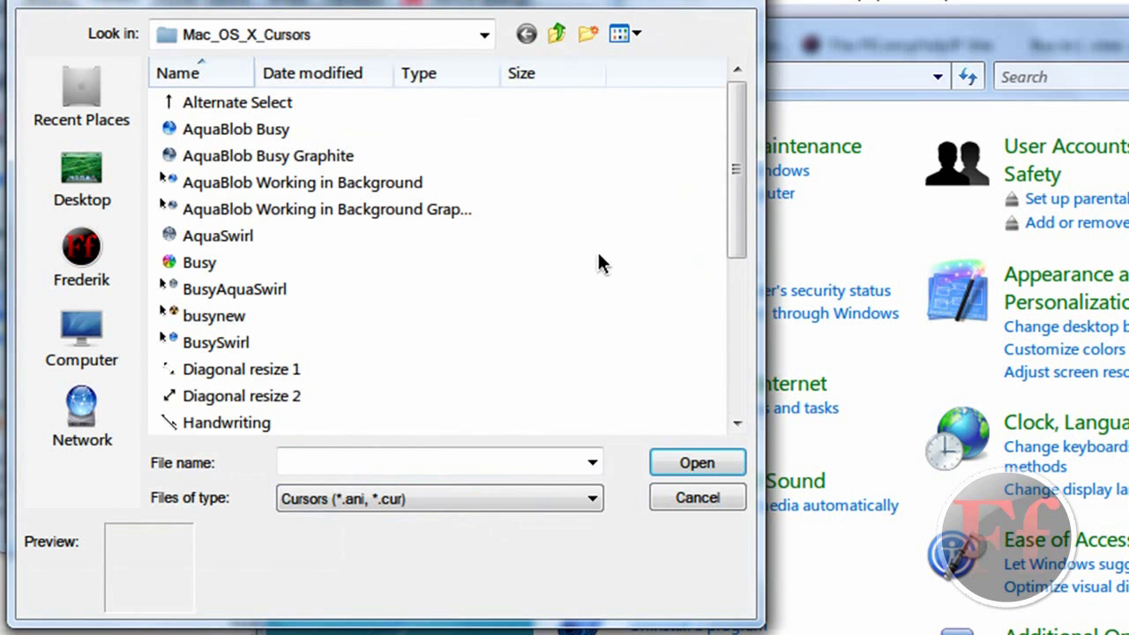
{"action": "mouse_move", "coordinate": [715, 164]}
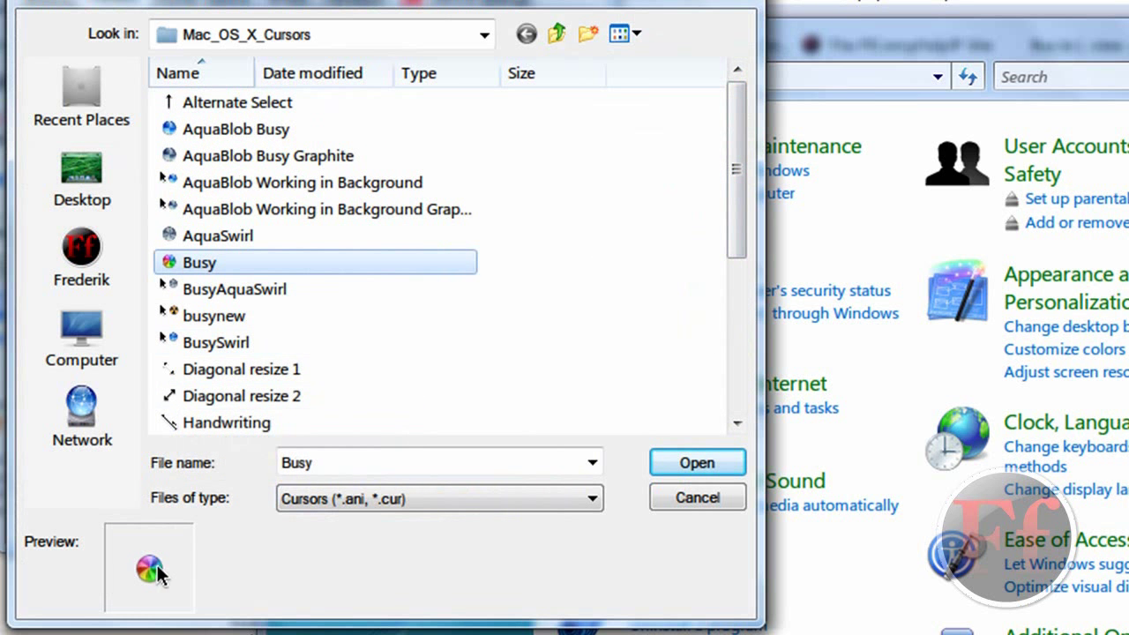
{"action": "scroll", "scroll_direction": "down", "scroll_amount": 3}
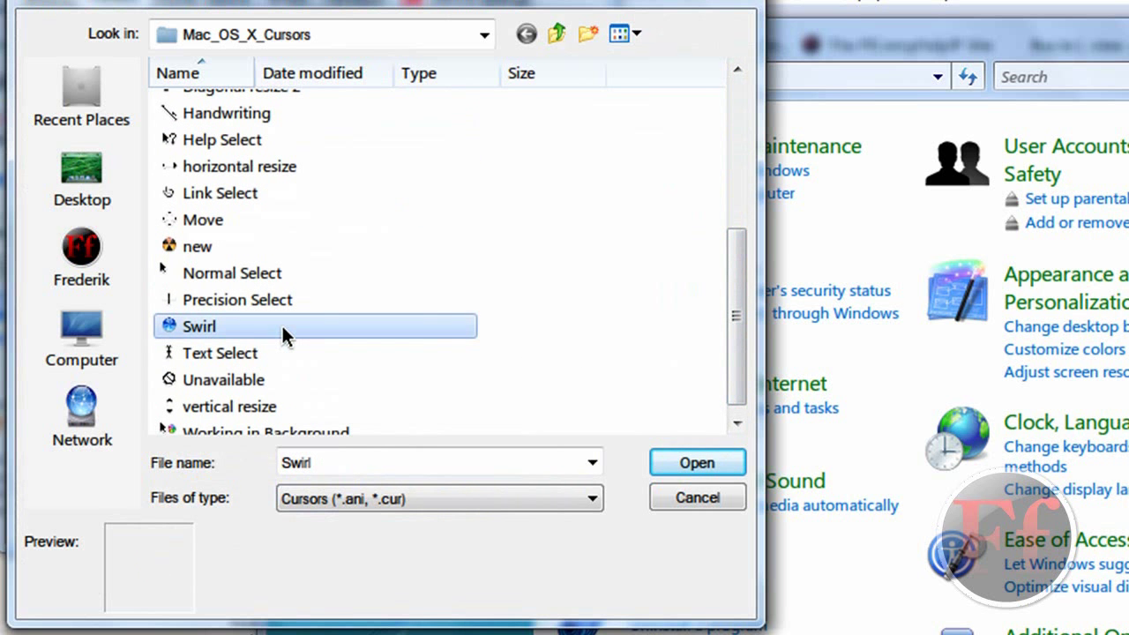
{"action": "left_click", "coordinate": [696, 462]}
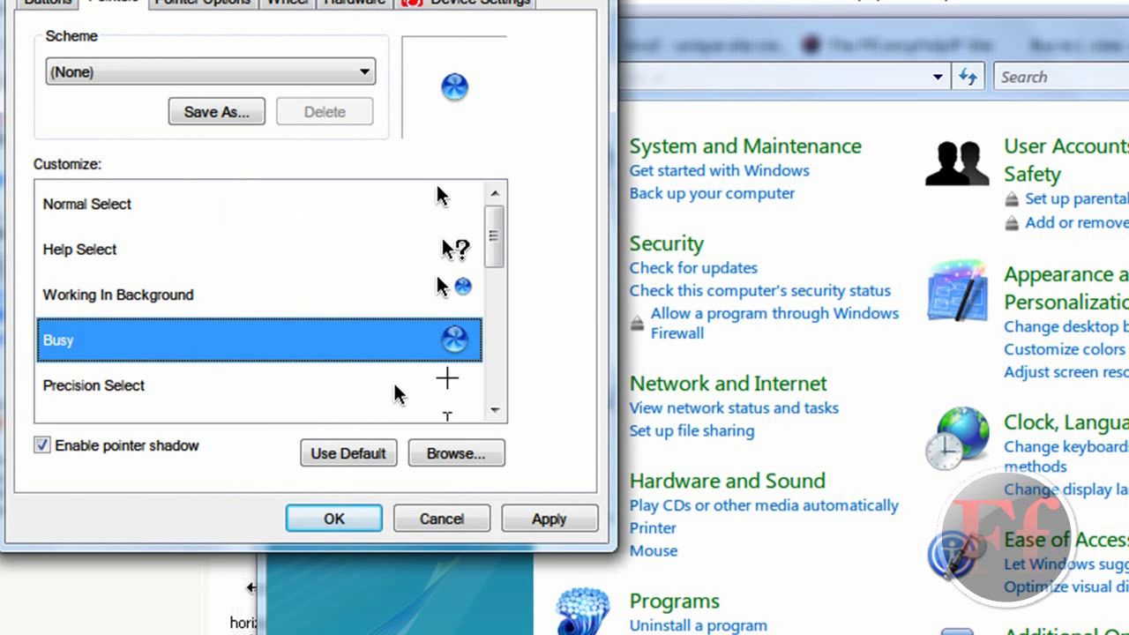
Load the saved Mac OS X Cursor Set 1 scheme
{"action": "left_click", "coordinate": [456, 452]}
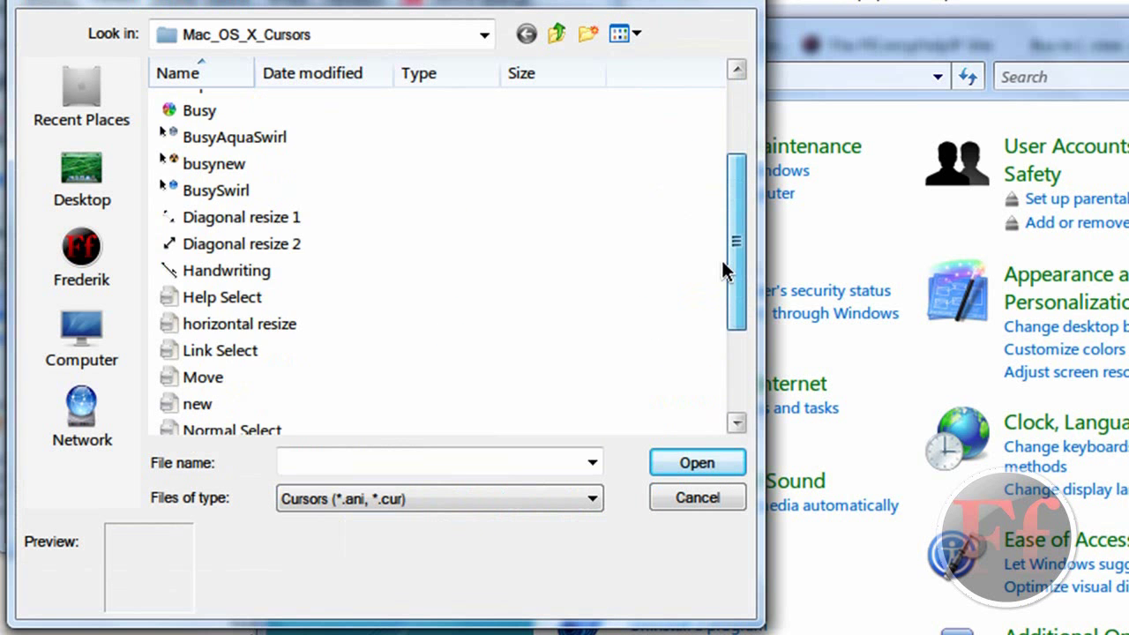
{"action": "scroll", "scroll_direction": "down", "scroll_amount": 3}
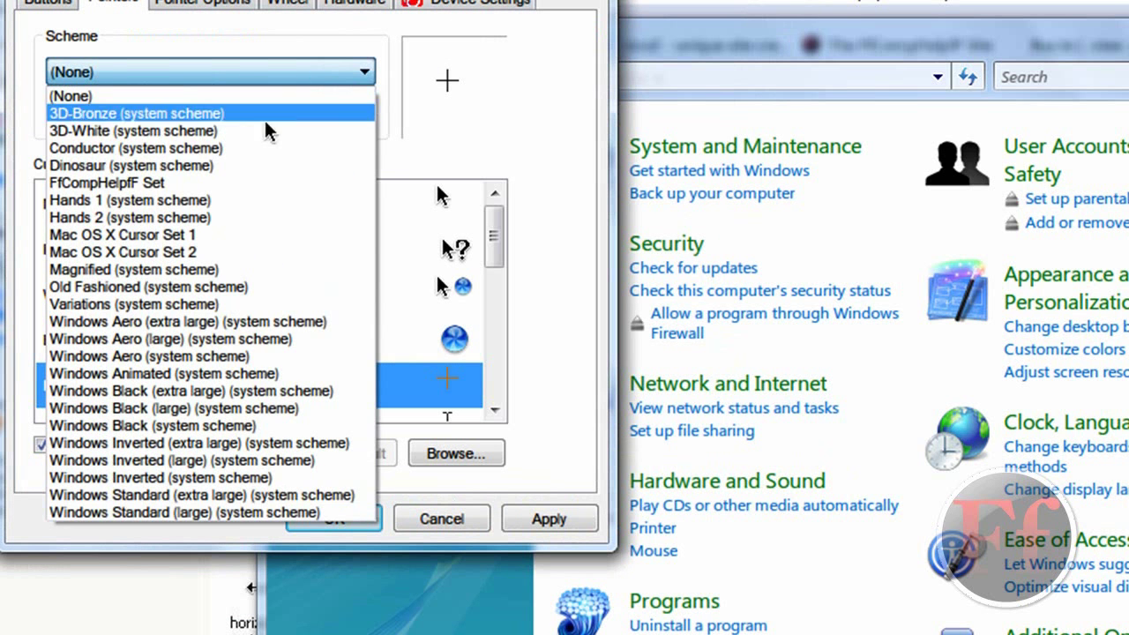
{"action": "left_click", "coordinate": [122, 235]}
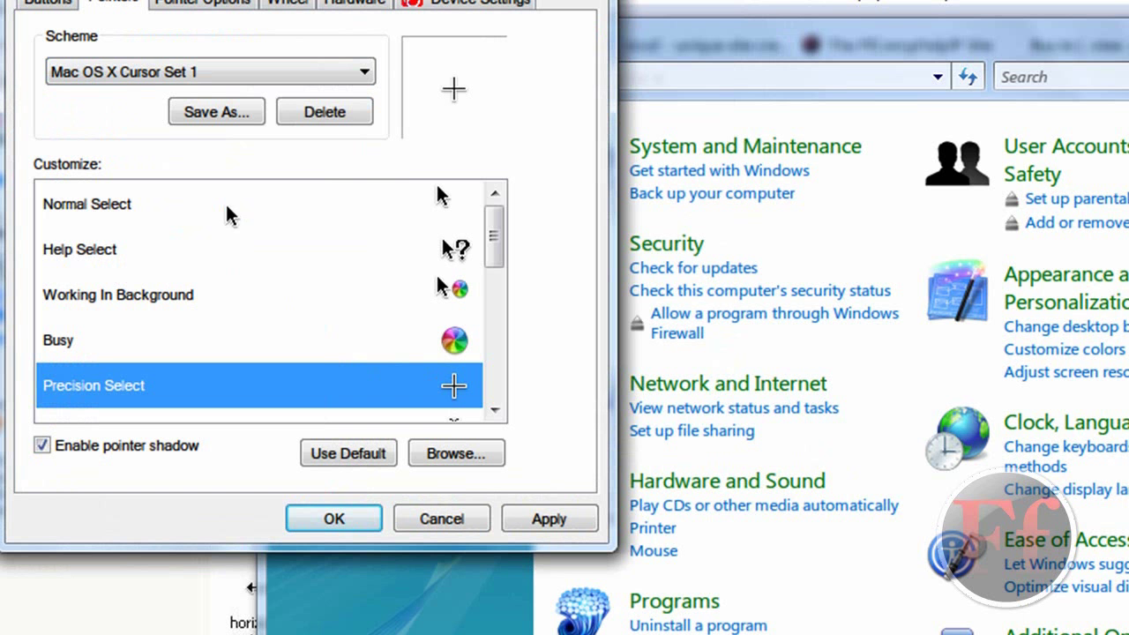
Choose Mac OS X Cursor Set 2 from the saved schemes list and apply it
{"action": "left_click", "coordinate": [364, 72]}
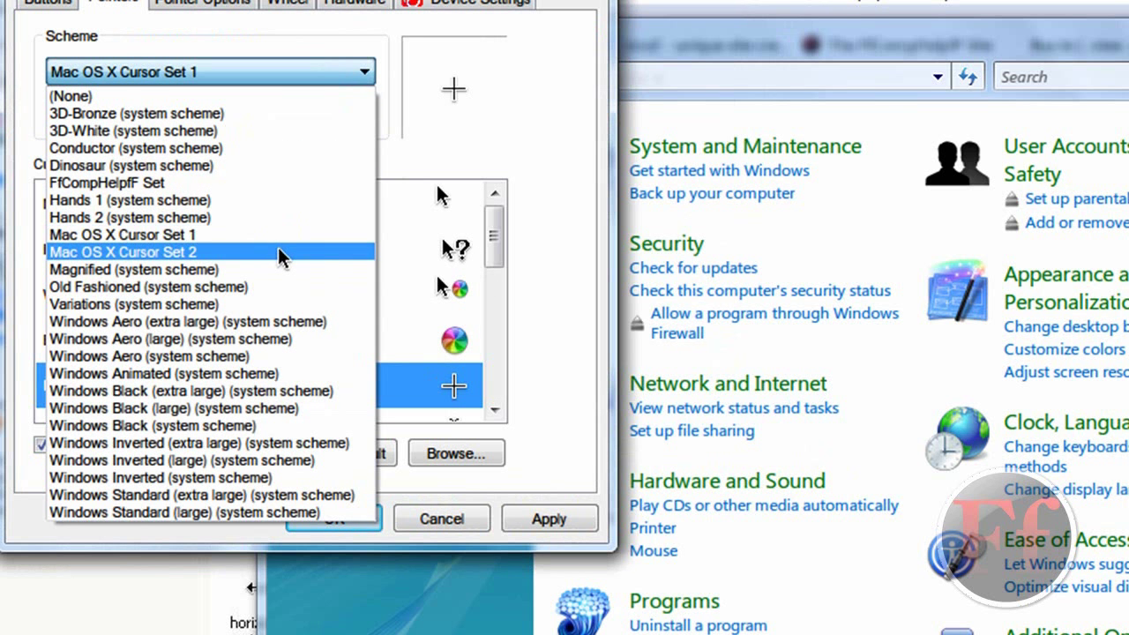
{"action": "left_click", "coordinate": [124, 252]}
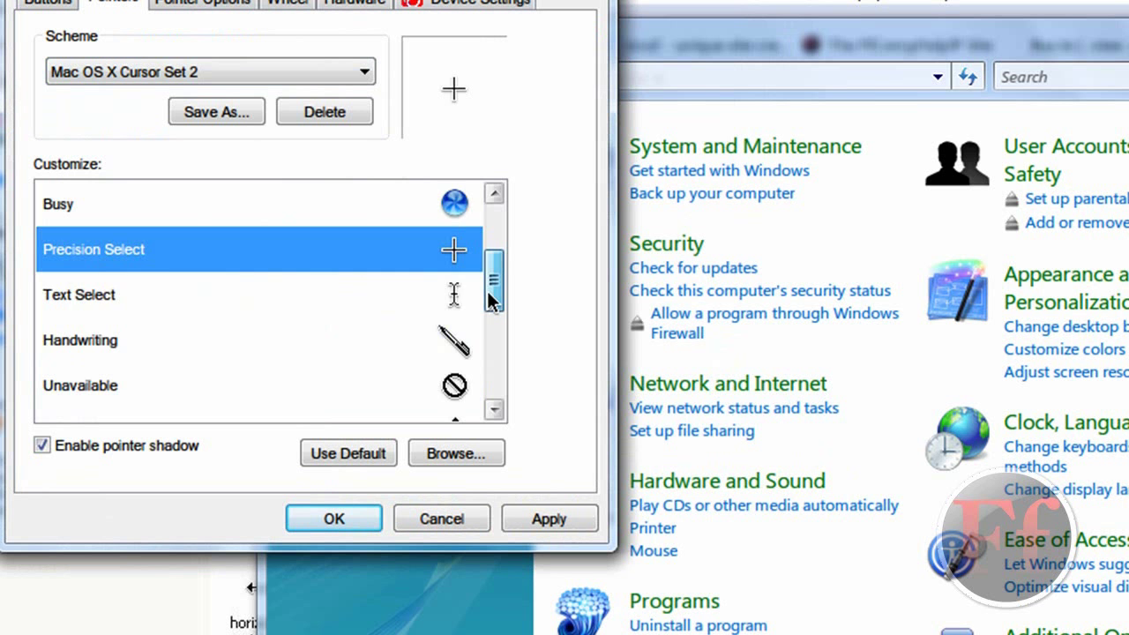
{"action": "scroll", "scroll_direction": "down", "scroll_amount": 3}
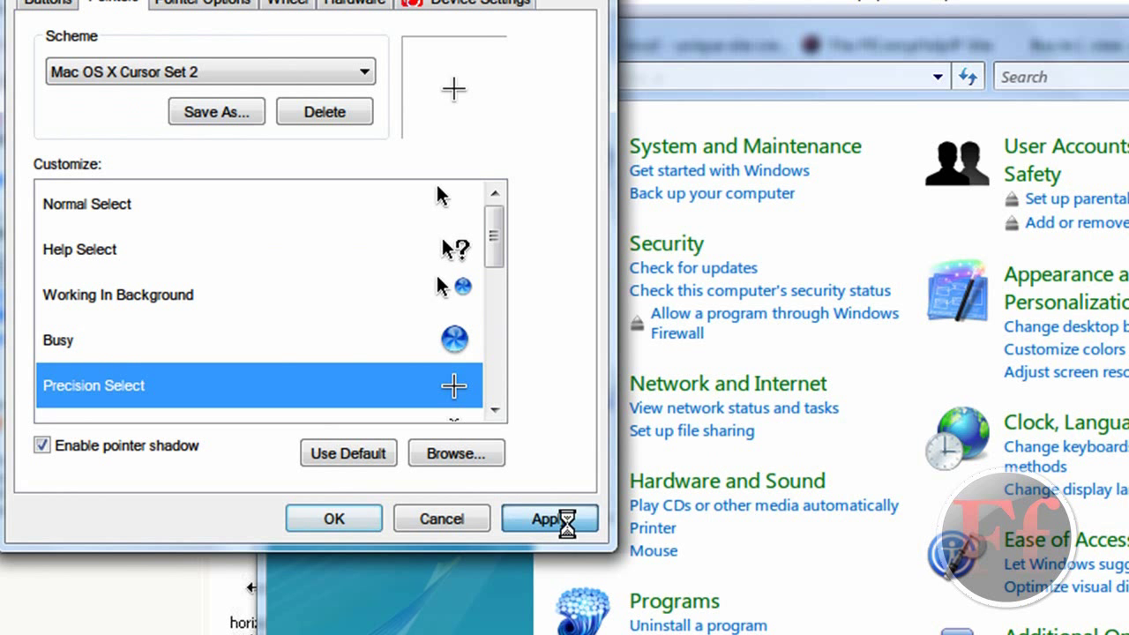
{"action": "left_click", "coordinate": [549, 519]}
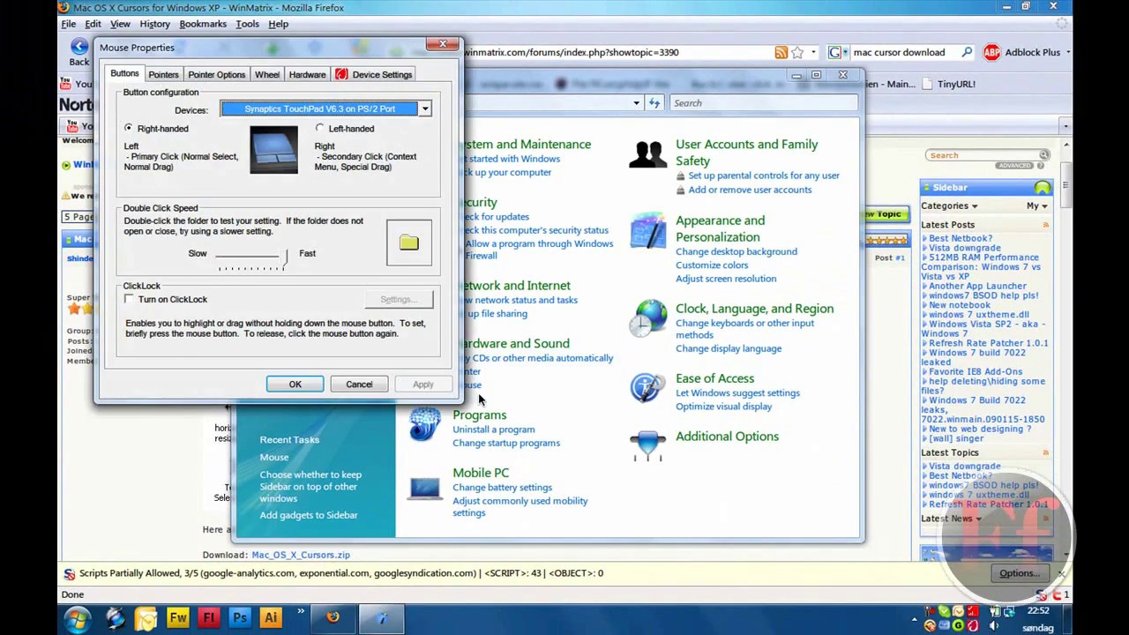
Return to the Pointers tab and scroll the Customize list to check Cursor Set 2 cursors
{"action": "left_click", "coordinate": [163, 74]}
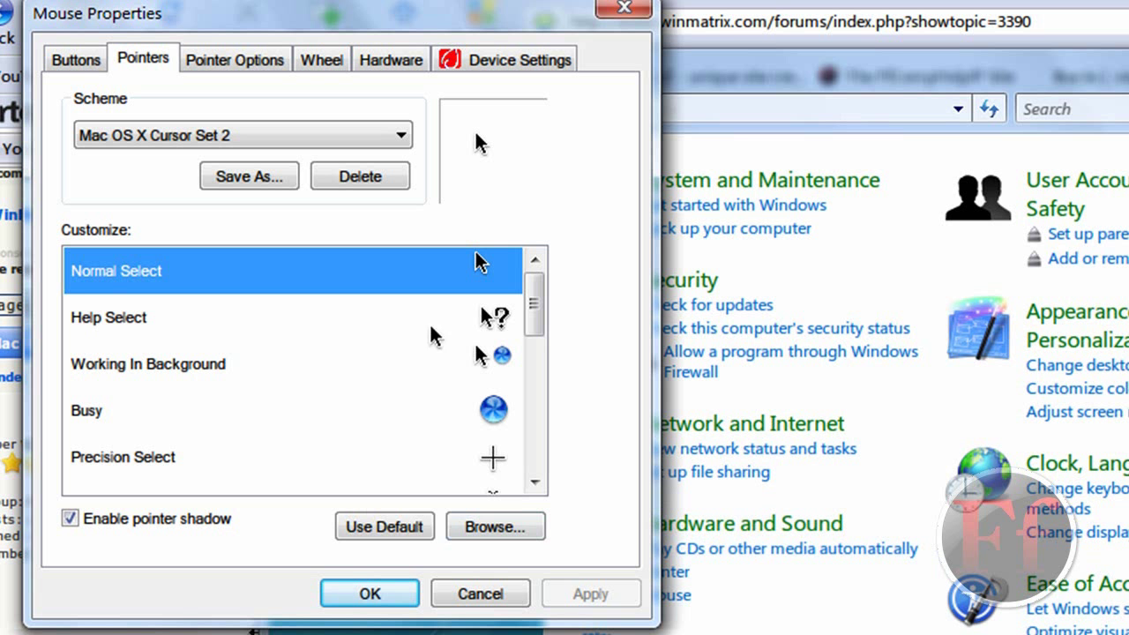
{"action": "mouse_move", "coordinate": [534, 304]}
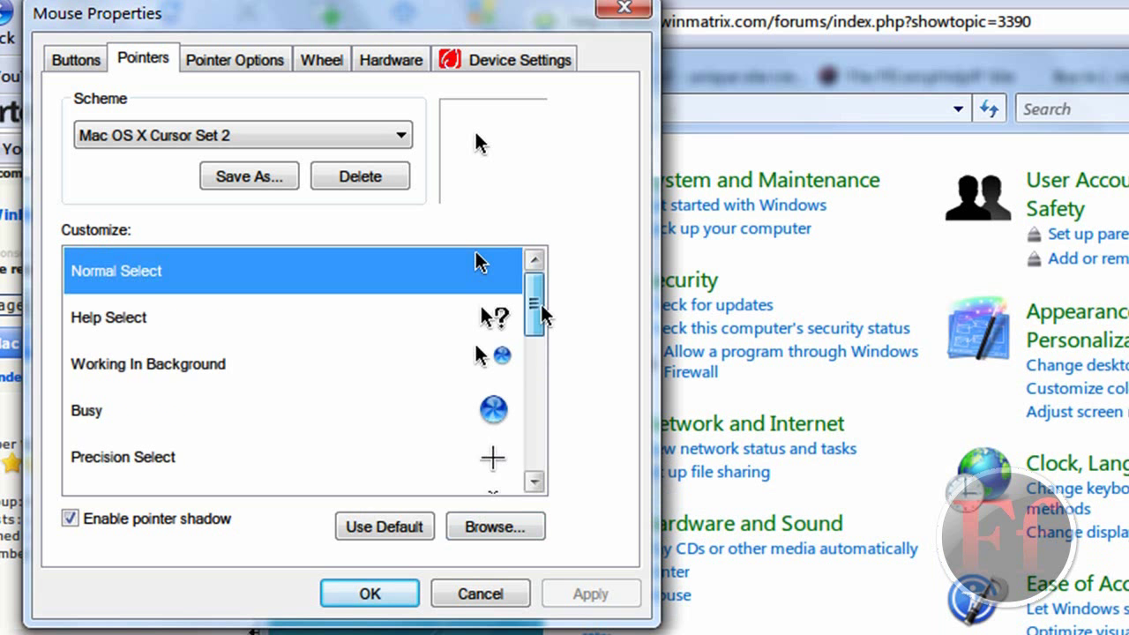
{"action": "scroll", "scroll_direction": "down", "scroll_amount": 3}
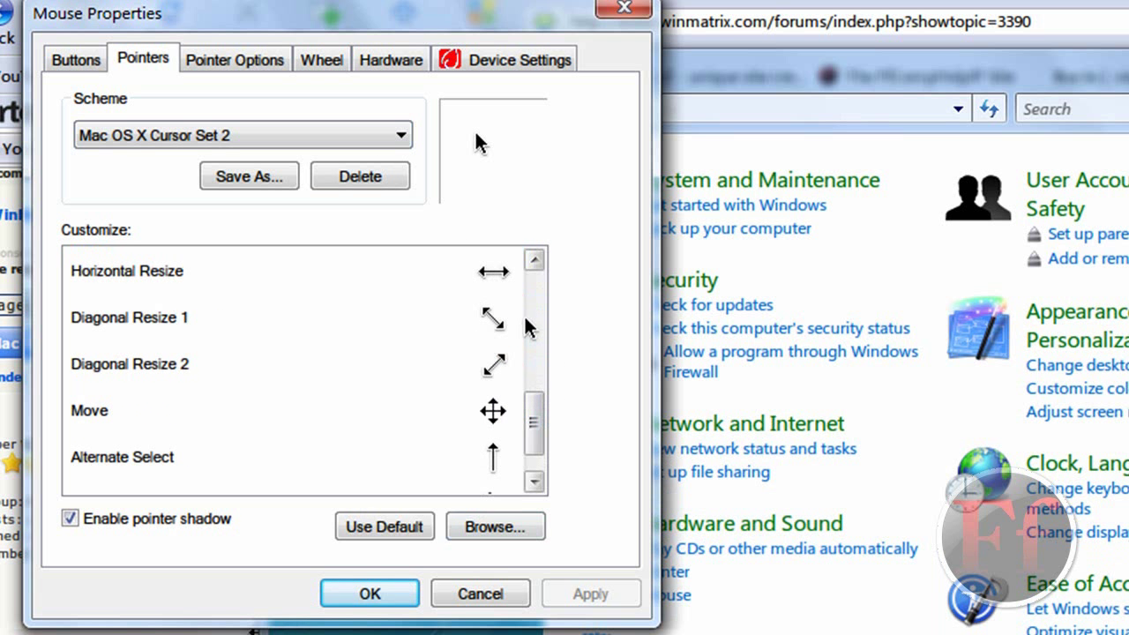
{"action": "scroll", "scroll_direction": "up", "scroll_amount": 3}
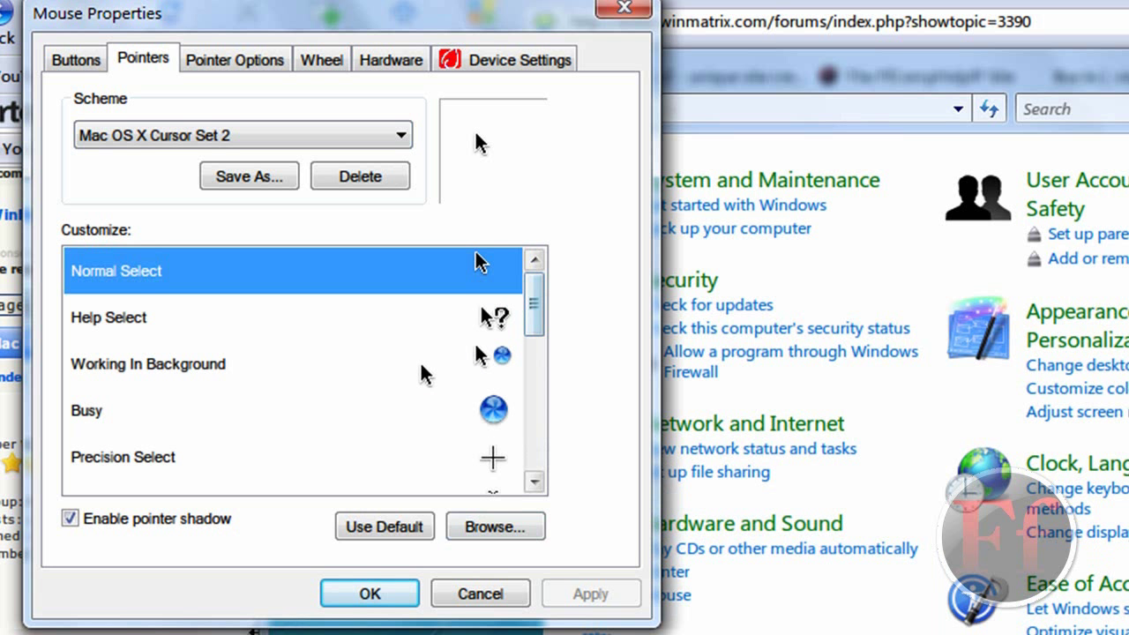
{"action": "mouse_move", "coordinate": [143, 101]}
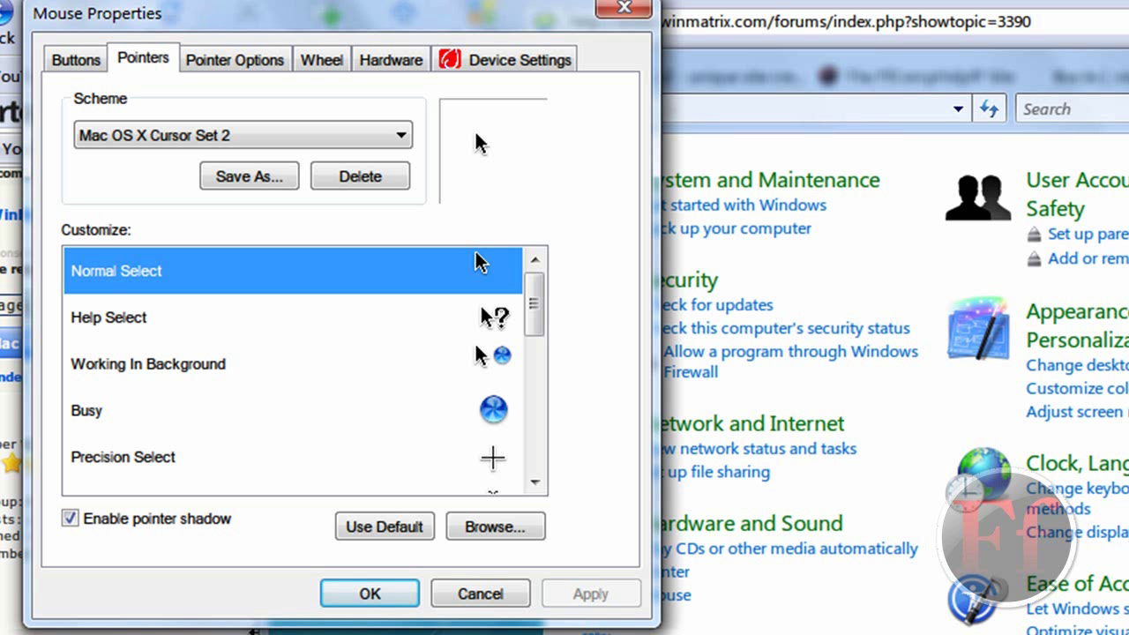
{"action": "mouse_move", "coordinate": [519, 370]}
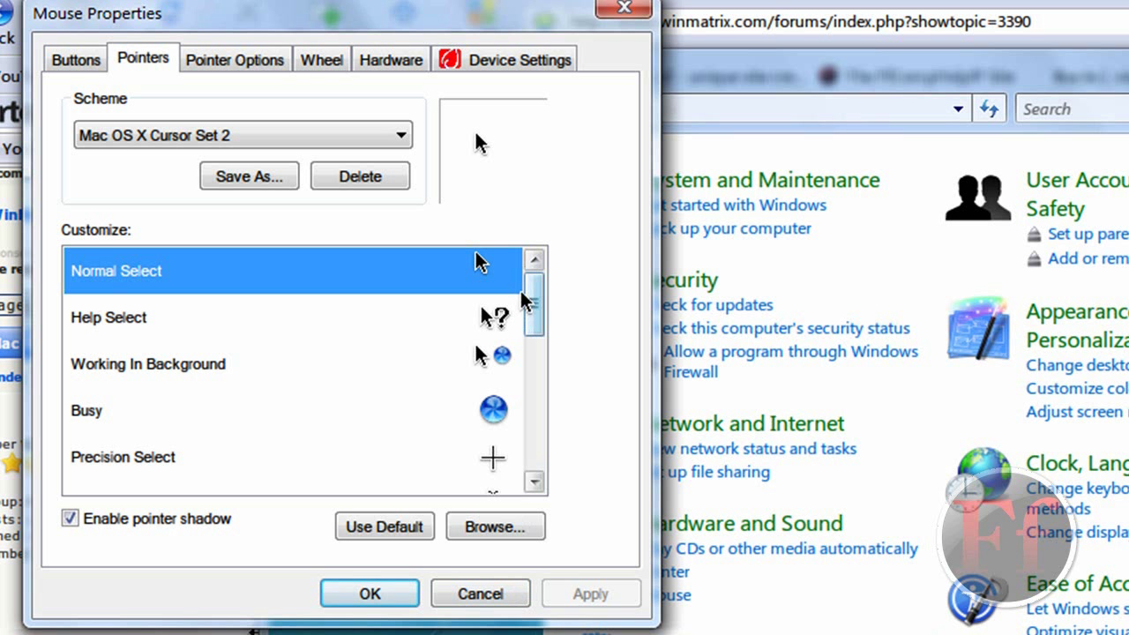
{"action": "scroll", "scroll_direction": "down", "scroll_amount": 3}
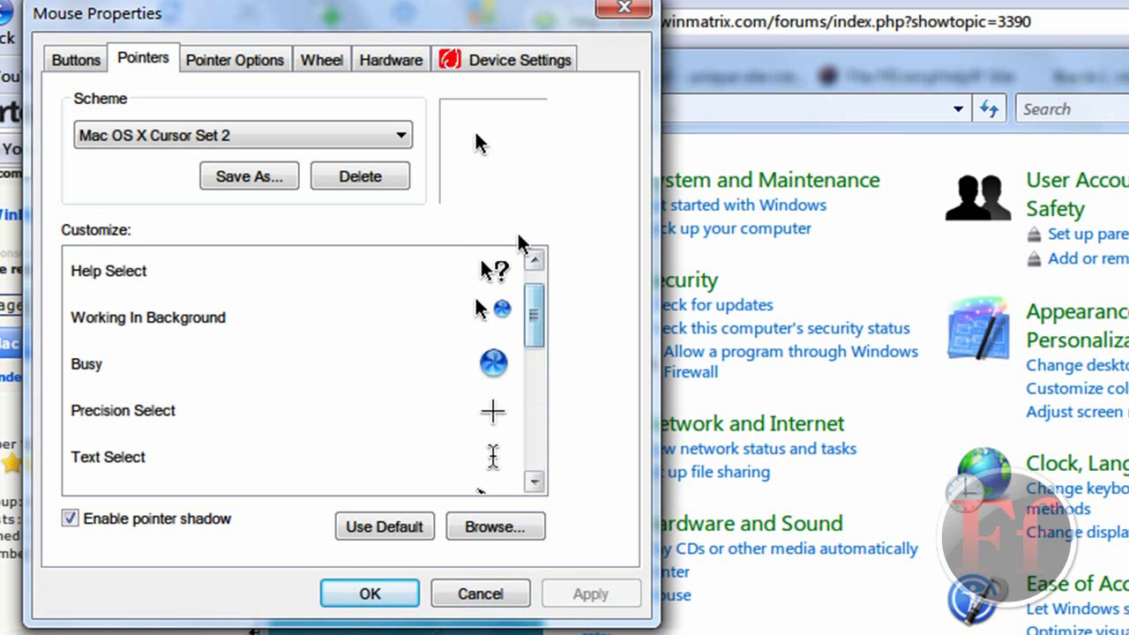